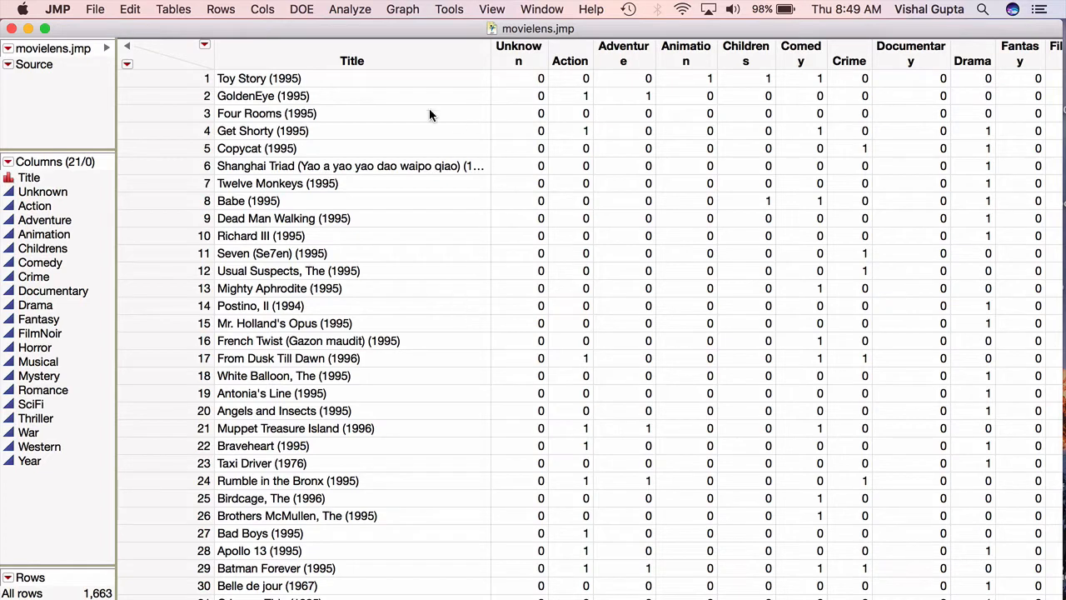
mouse_move(377, 90)
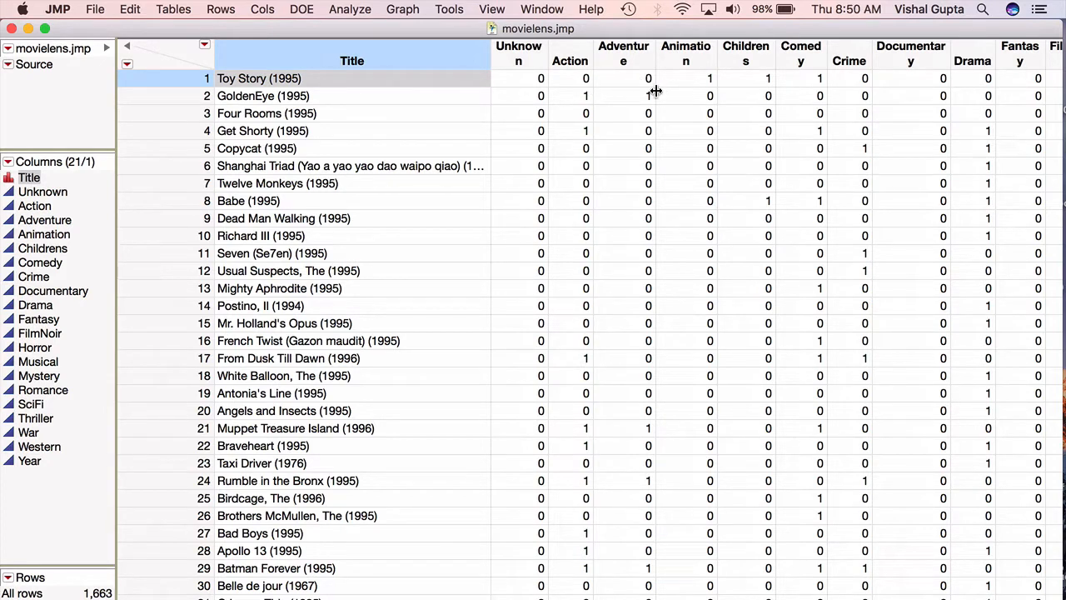
mouse_move(713, 80)
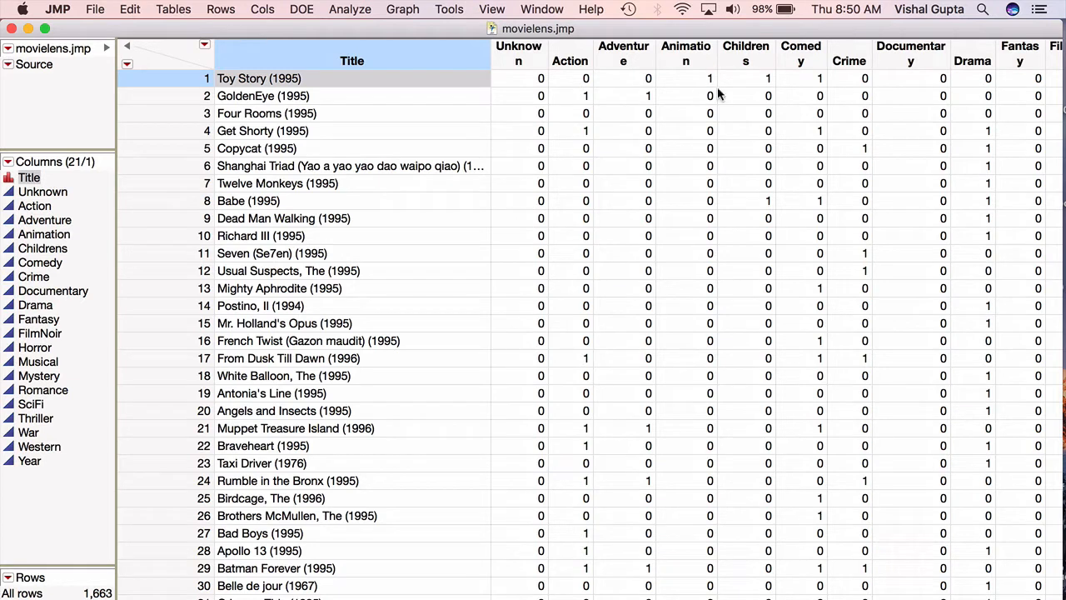
mouse_move(770, 80)
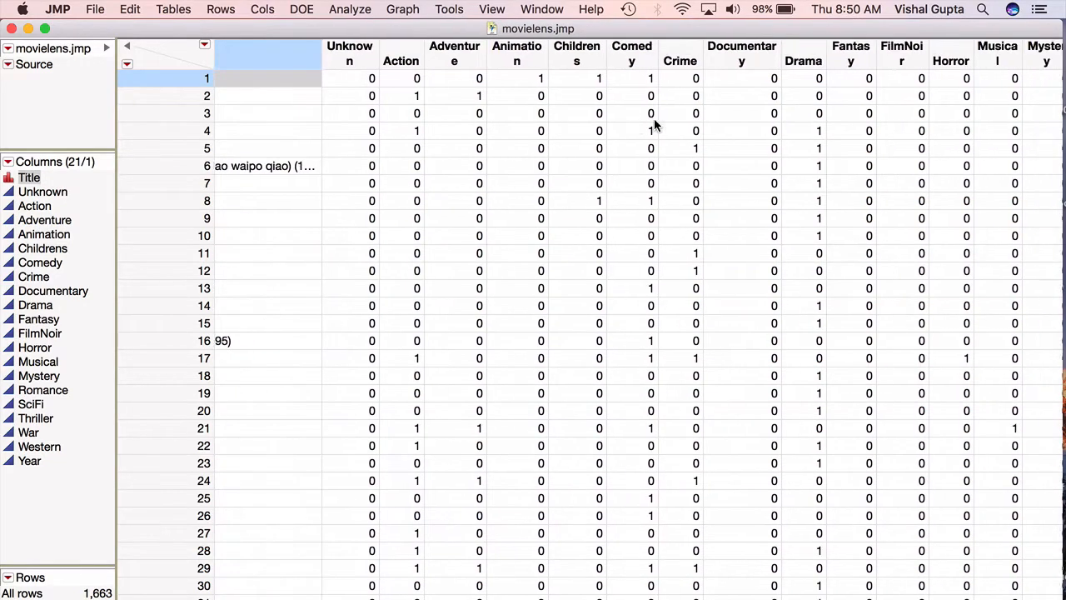
Scroll the movielens table right to view the genre columns through Year.
scroll("right", 3)
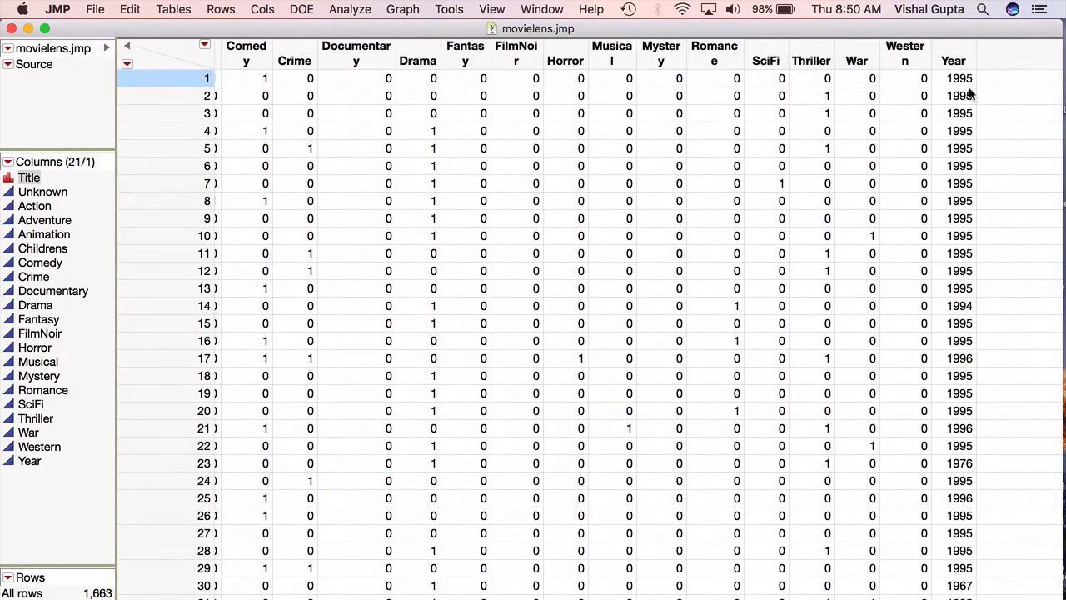
mouse_move(741, 154)
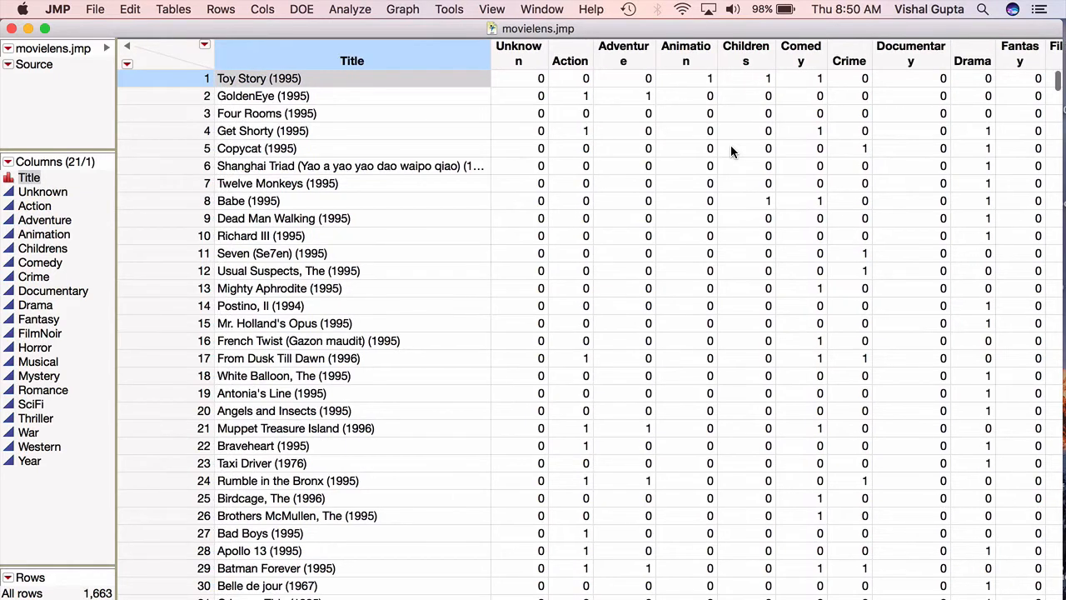
mouse_move(632, 135)
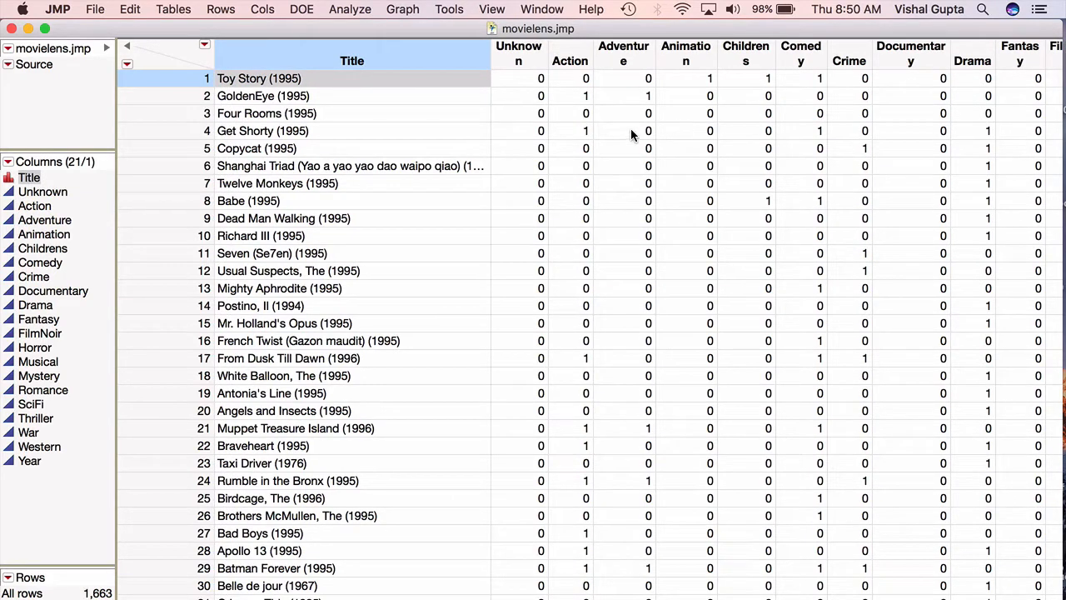
mouse_move(427, 120)
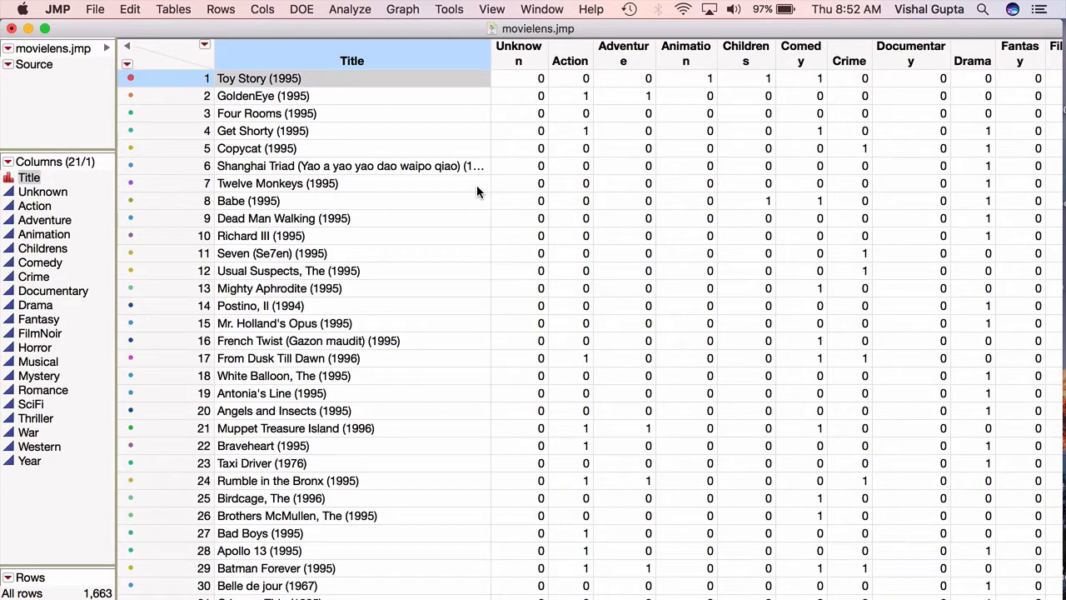
Launch Analyze > Multivariate Methods > Cluster and select the genre columns starting at Unknown.
left_click(350, 10)
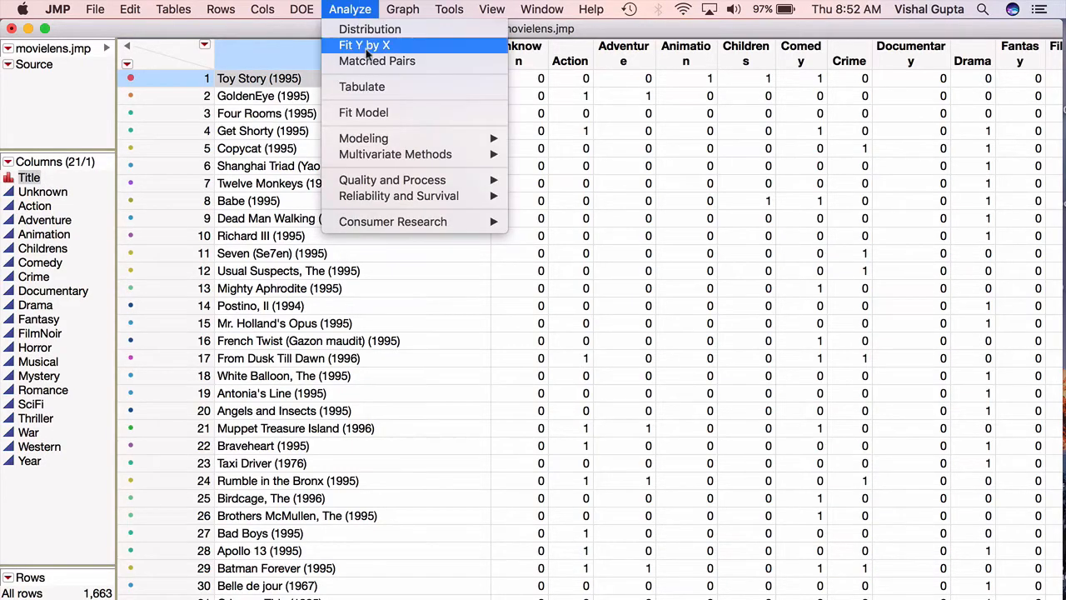
mouse_move(397, 154)
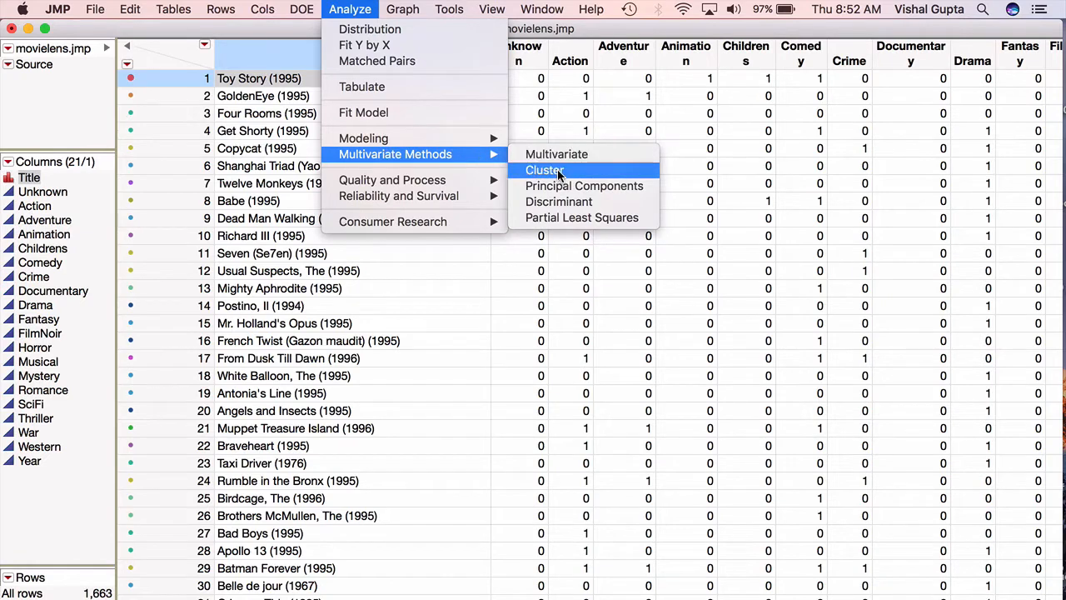
left_click(545, 170)
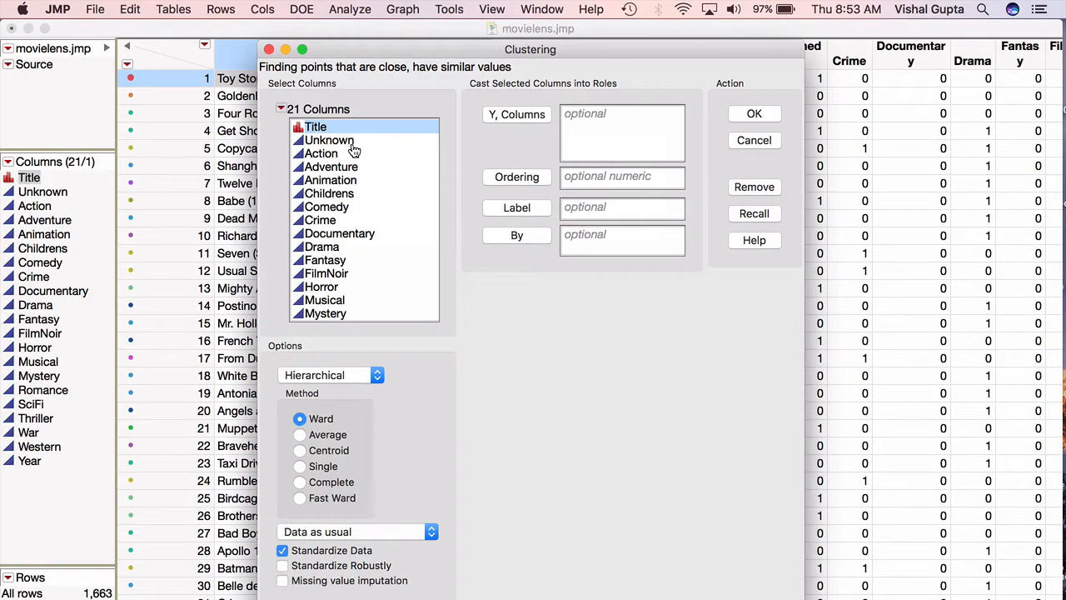
left_click(330, 140)
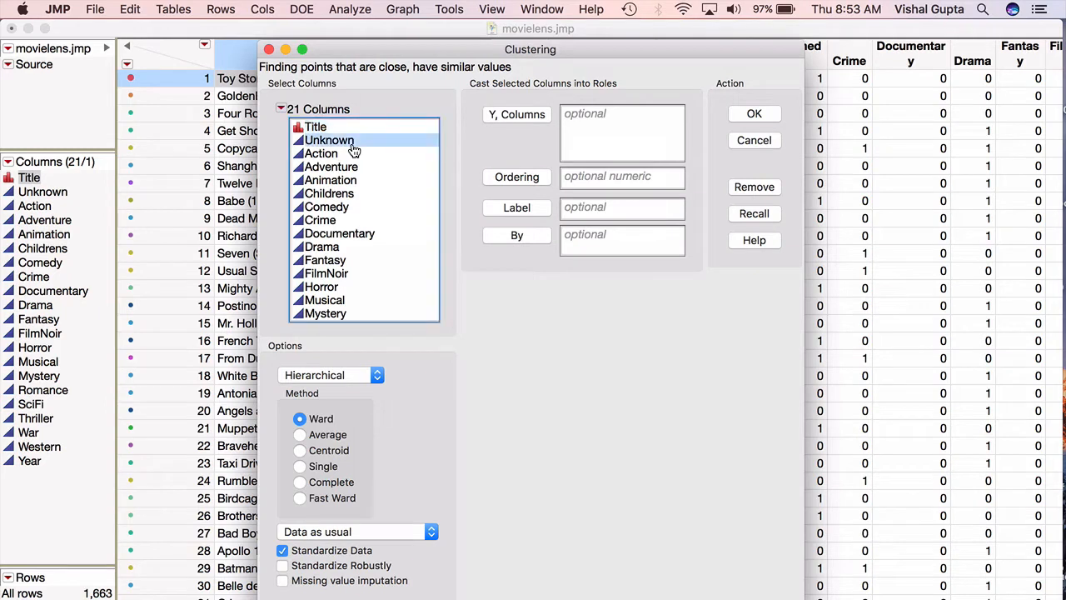
scroll("down", 3)
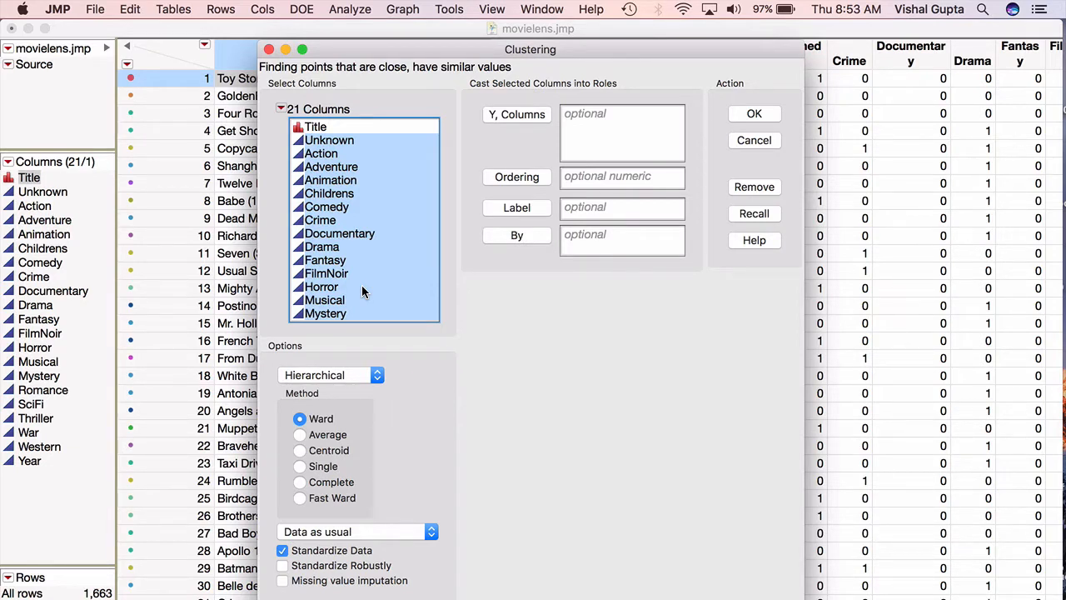
scroll("down", 3)
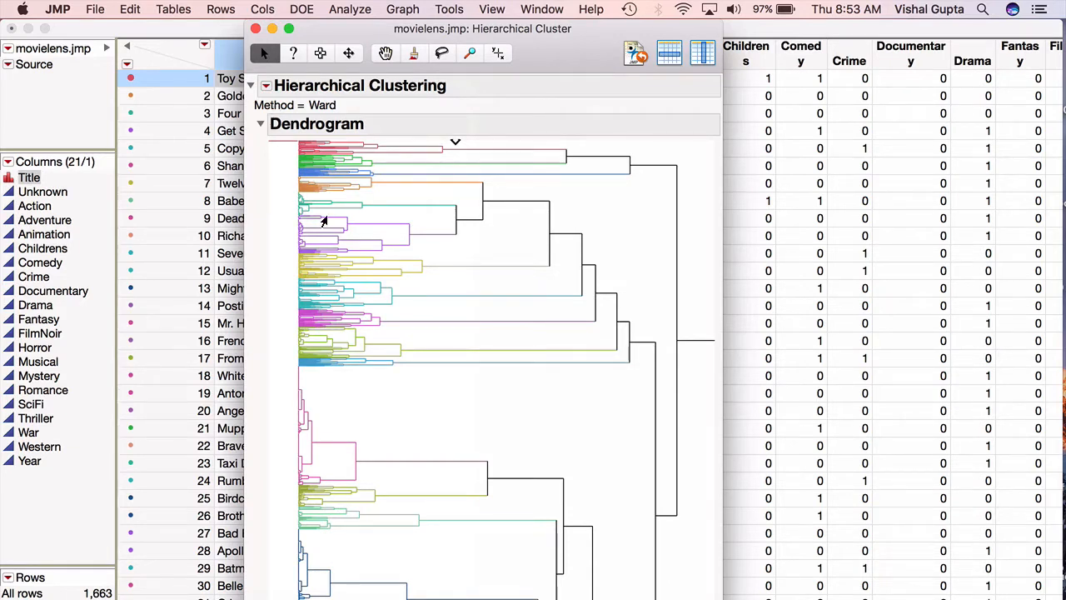
mouse_move(458, 260)
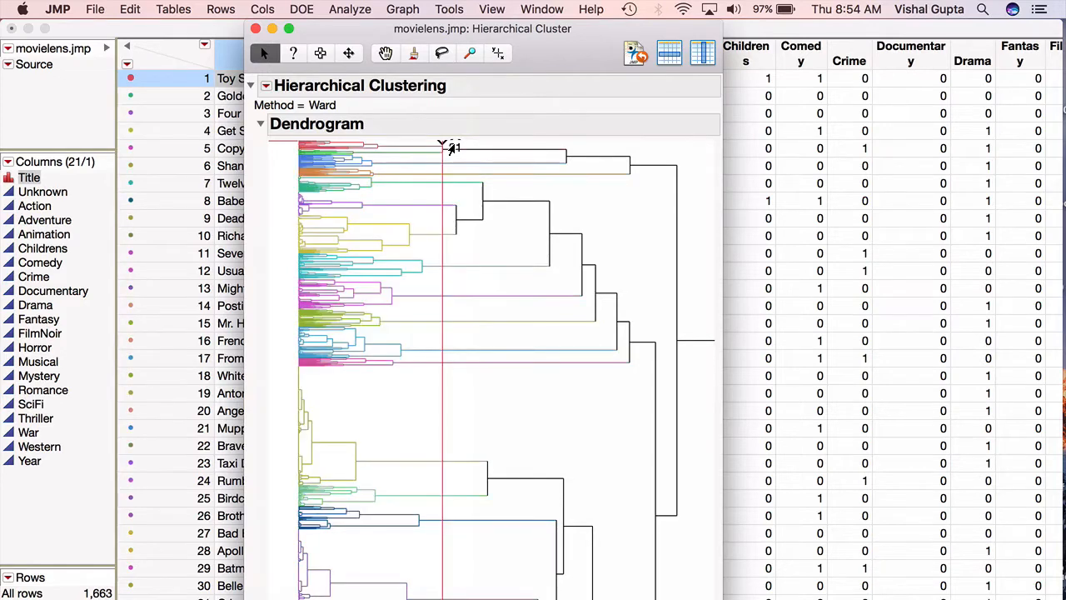
Drag the dendrogram's cluster diamond to cut the movies into 12 clusters.
left_click_drag(440, 146, 582, 147)
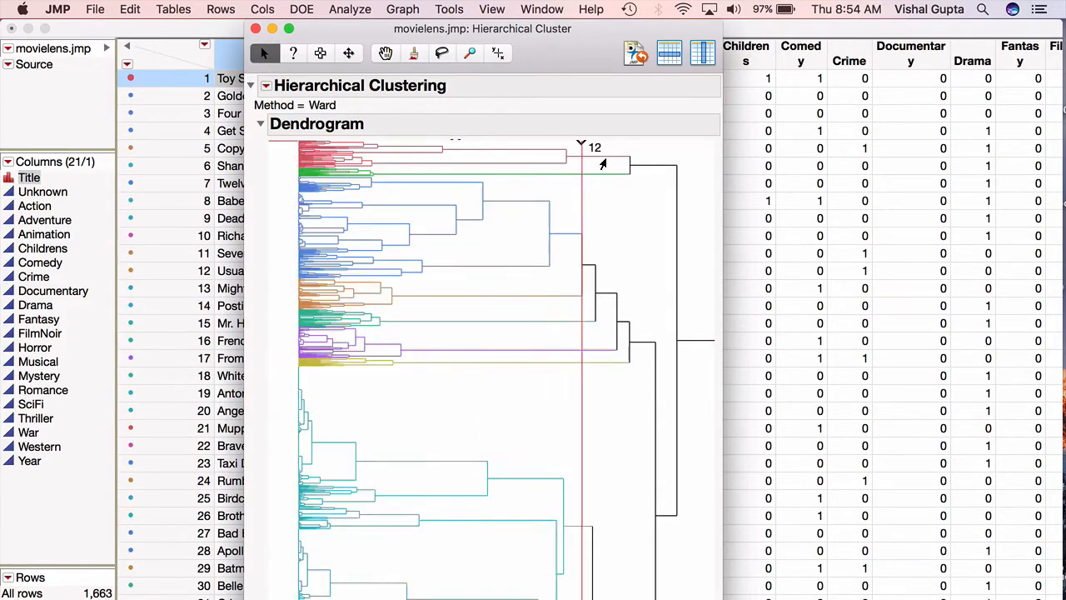
left_click_drag(581, 147, 656, 146)
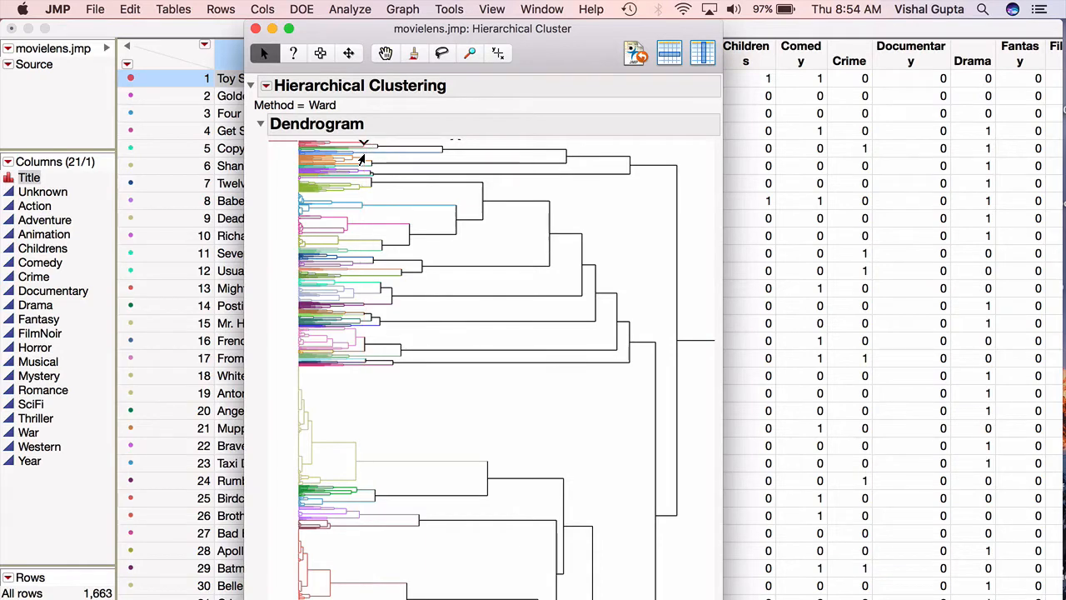
On the distance plot, drag the cluster marker to try 60, 39 and 21 clusters.
scroll("down", 3)
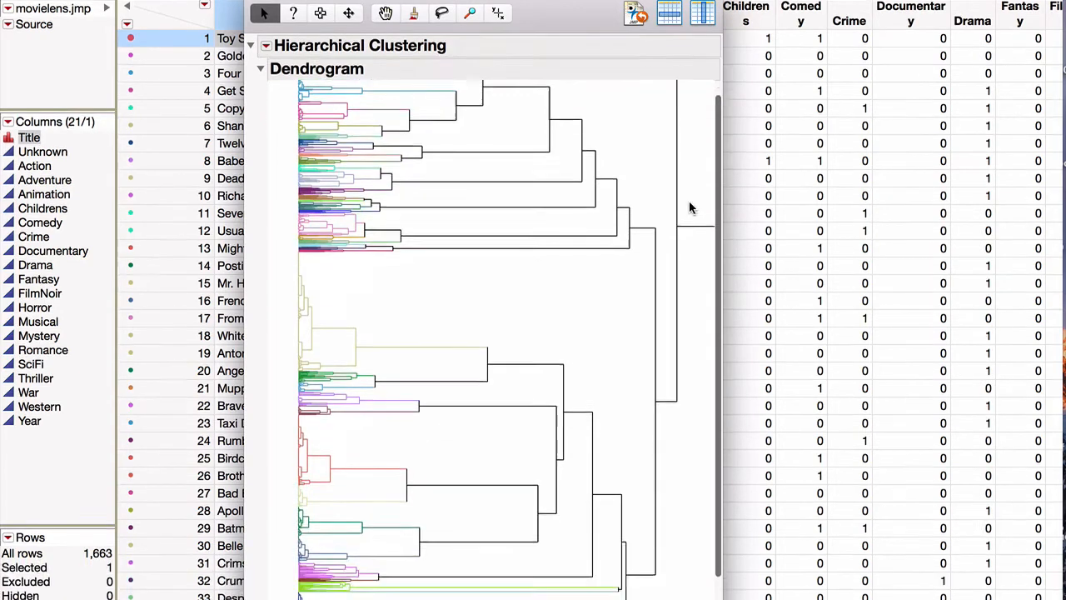
scroll("down", 3)
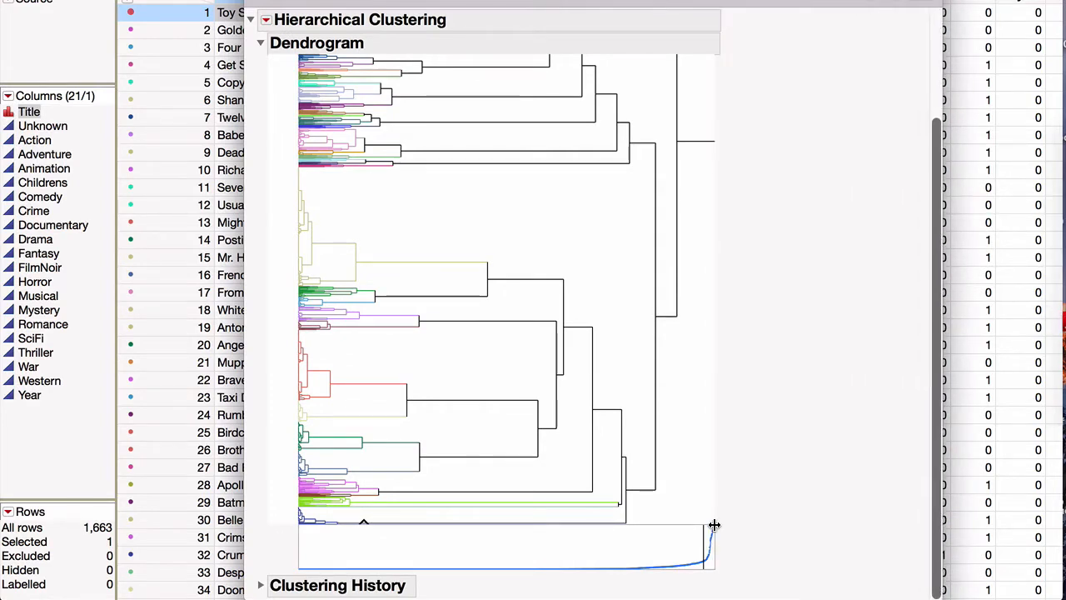
mouse_move(606, 523)
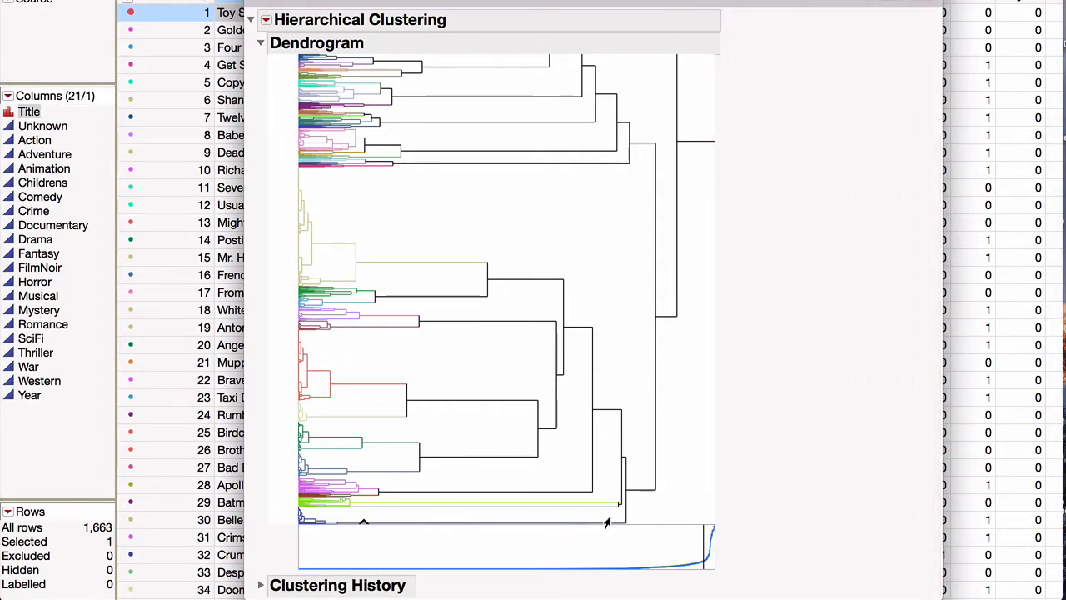
mouse_move(433, 456)
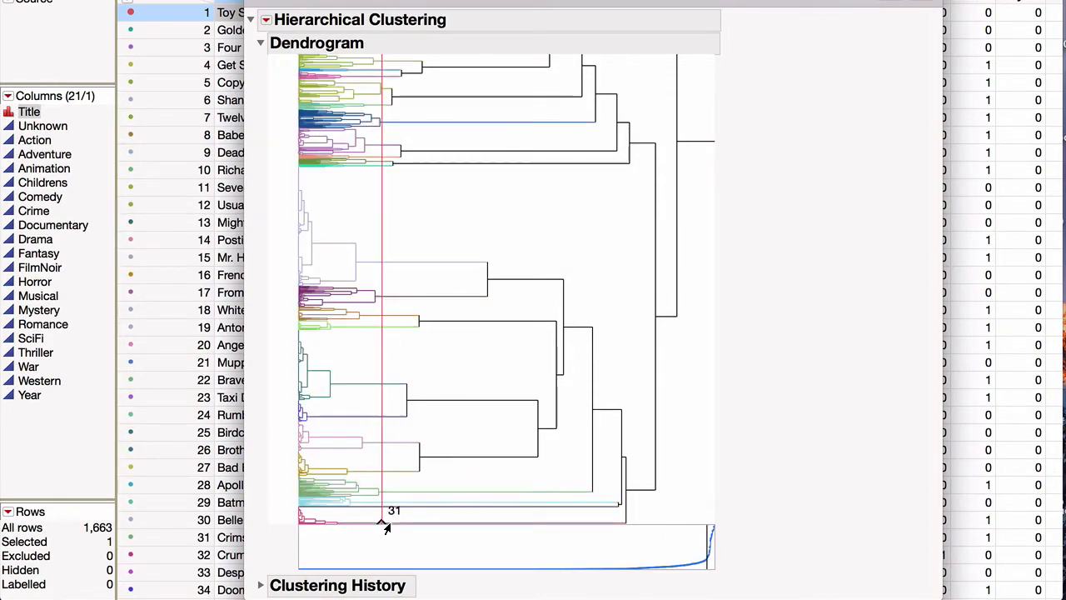
left_click_drag(384, 524, 352, 524)
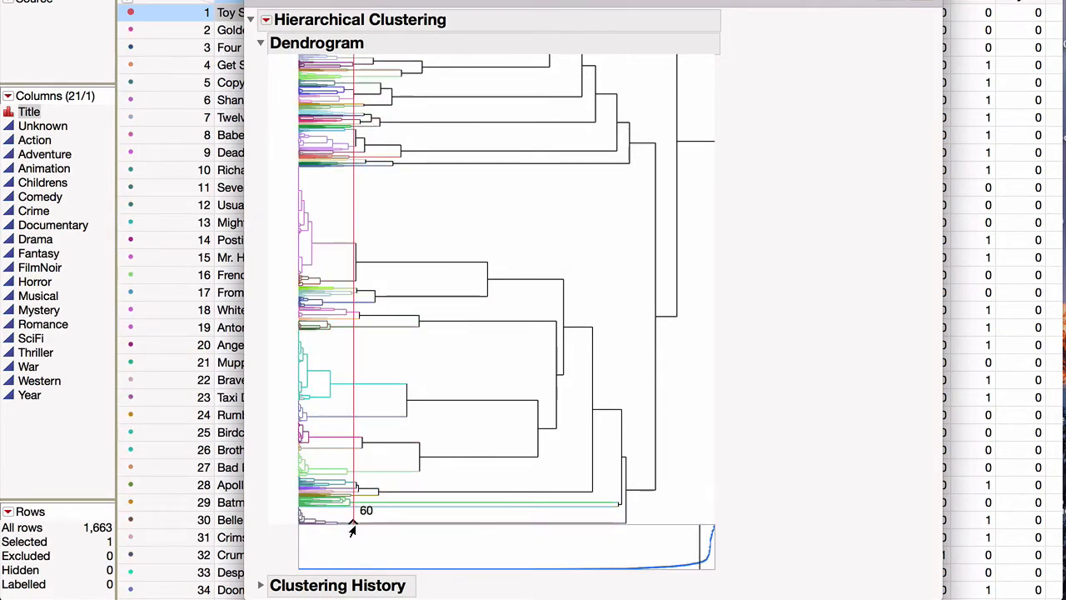
left_click_drag(354, 524, 384, 524)
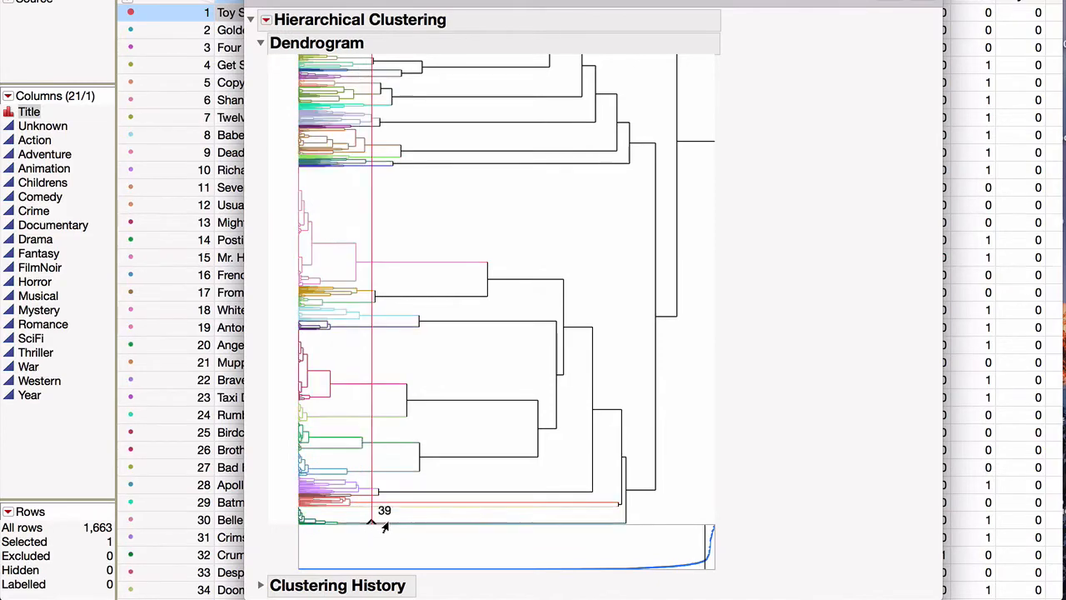
left_click_drag(373, 520, 443, 519)
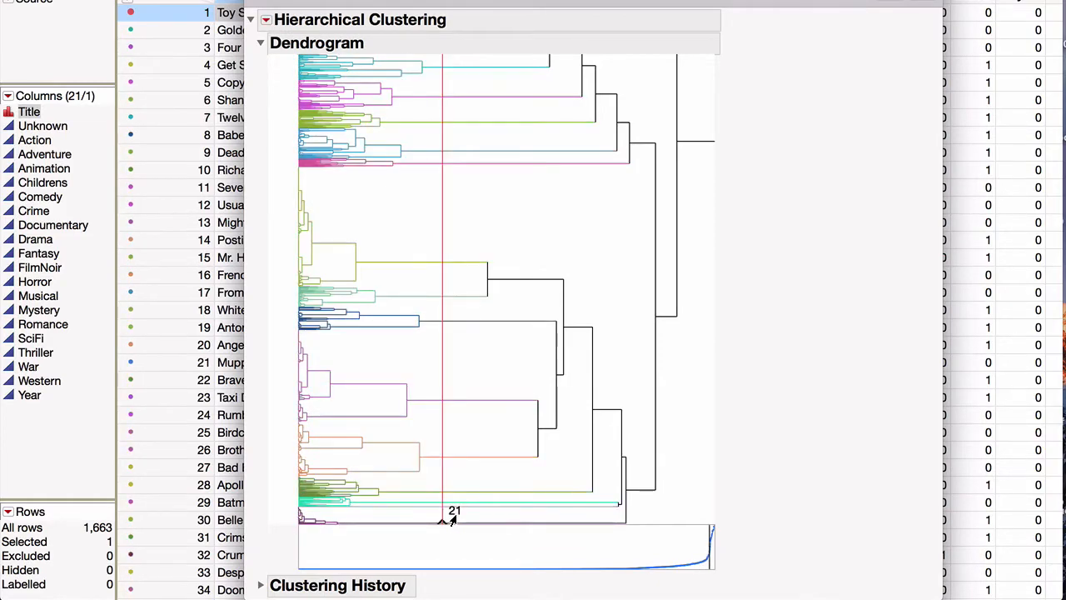
left_click_drag(441, 520, 486, 520)
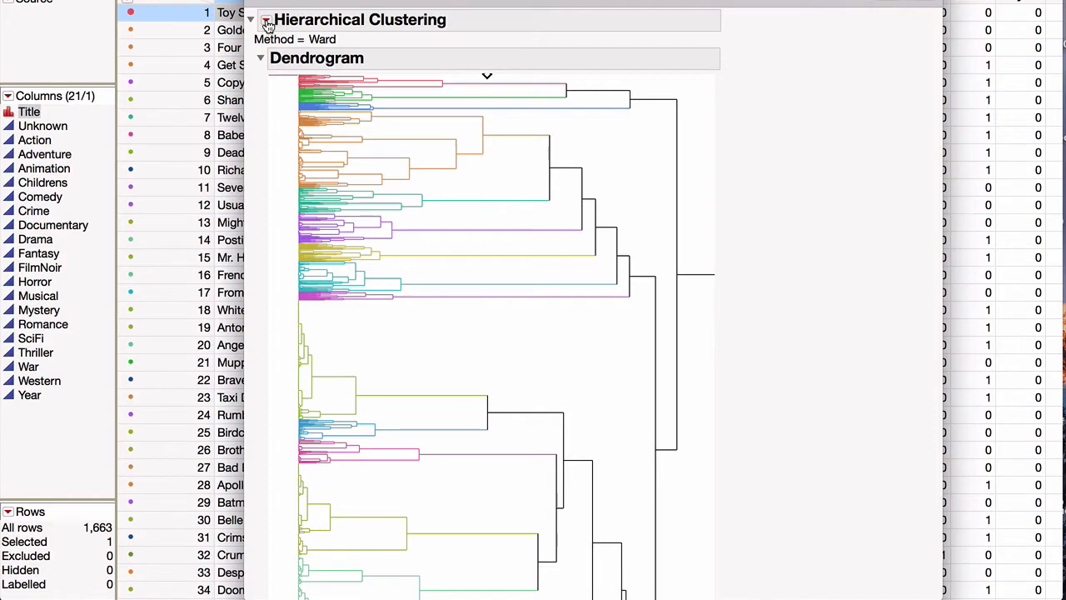
Use the Hierarchical Clustering red triangle's Save Clusters to add a Cluster column.
left_click(267, 20)
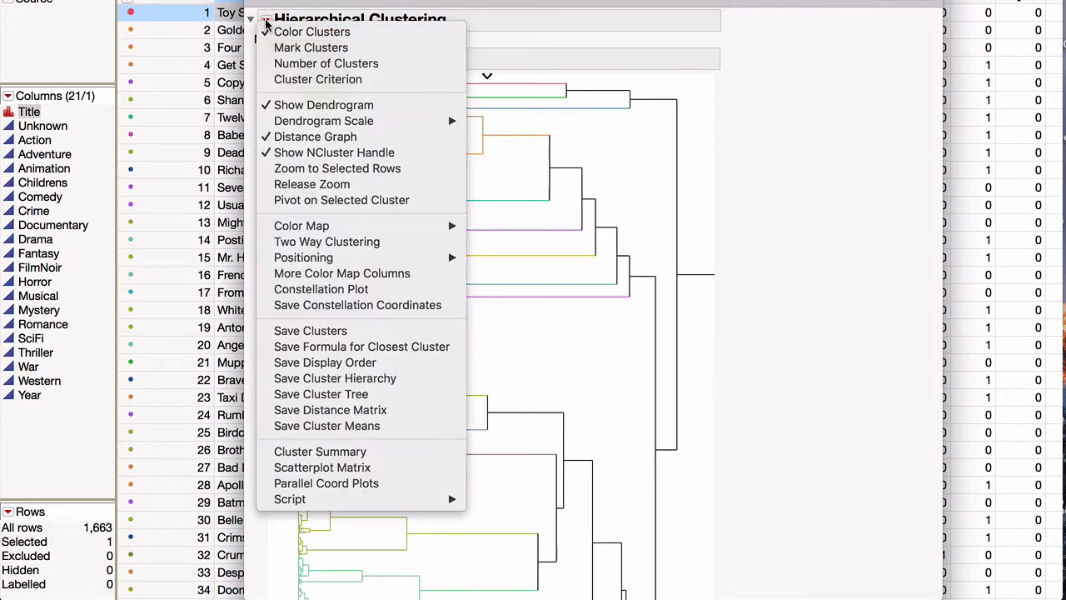
mouse_move(357, 305)
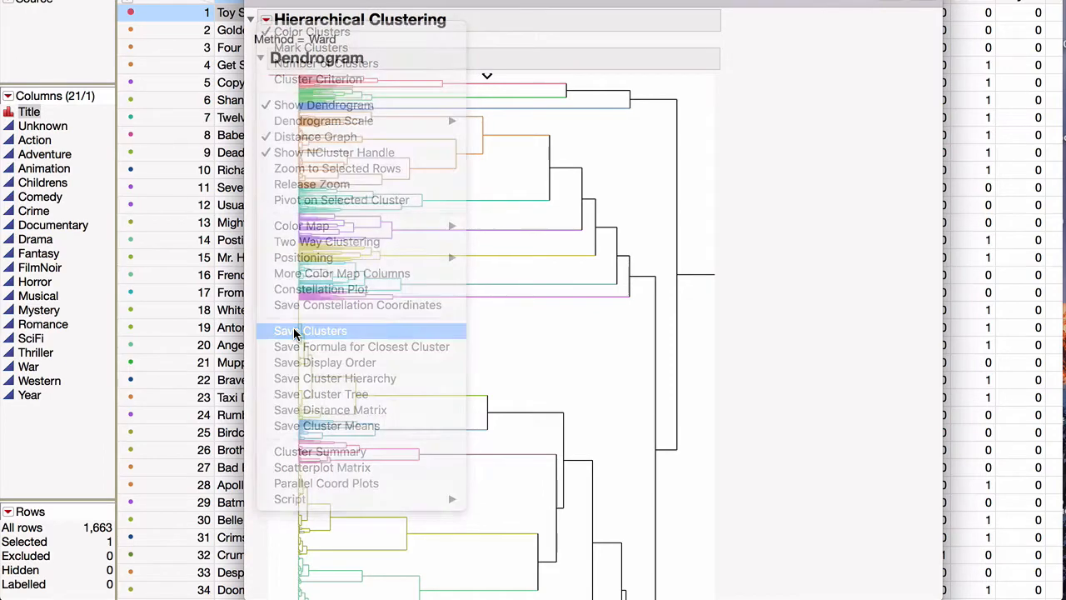
left_click(310, 330)
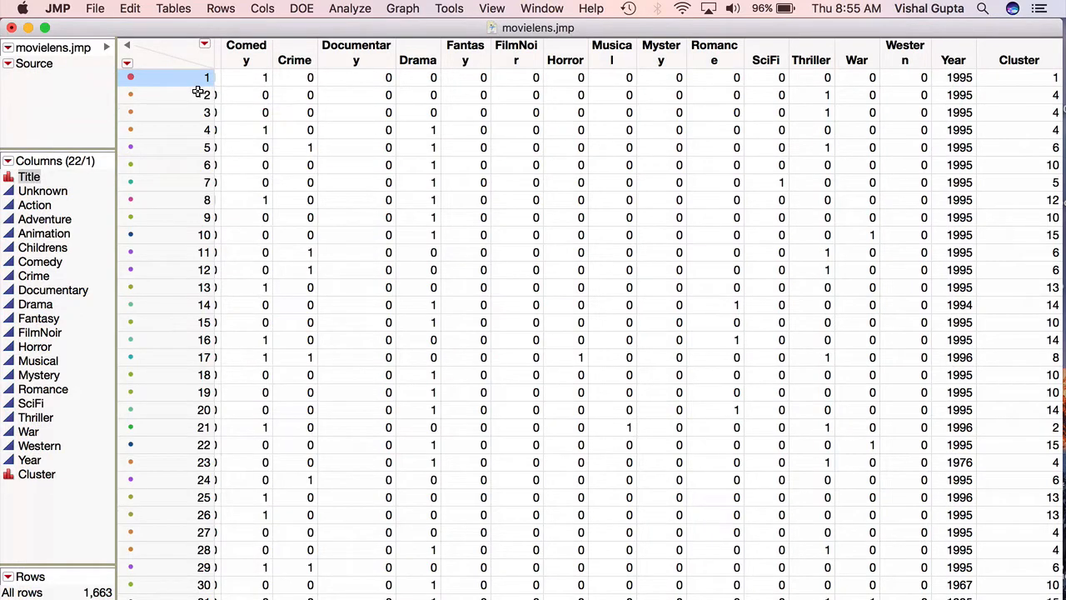
mouse_move(966, 95)
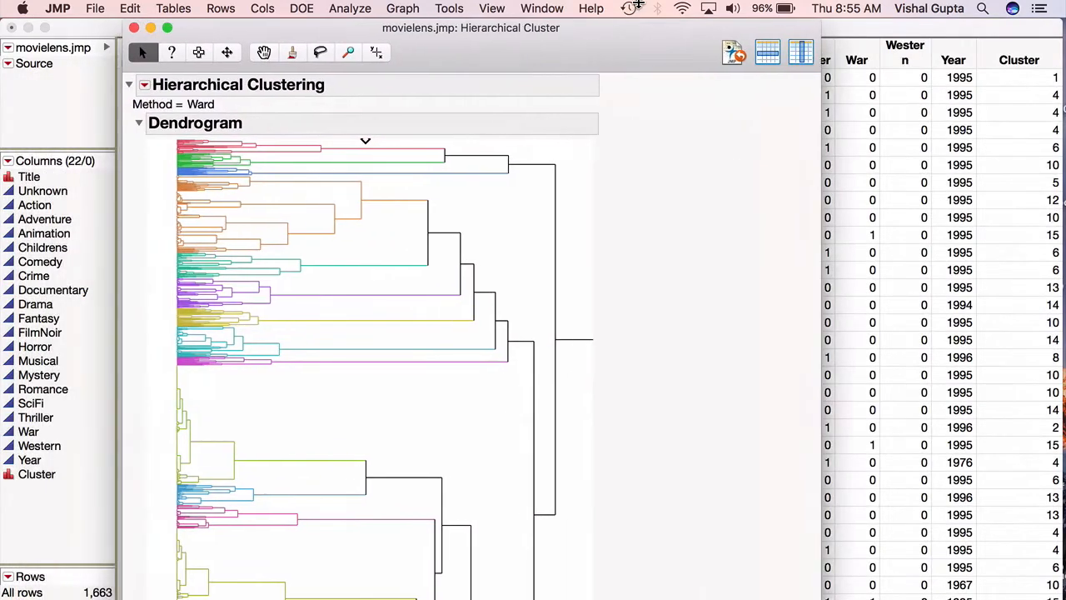
mouse_move(696, 538)
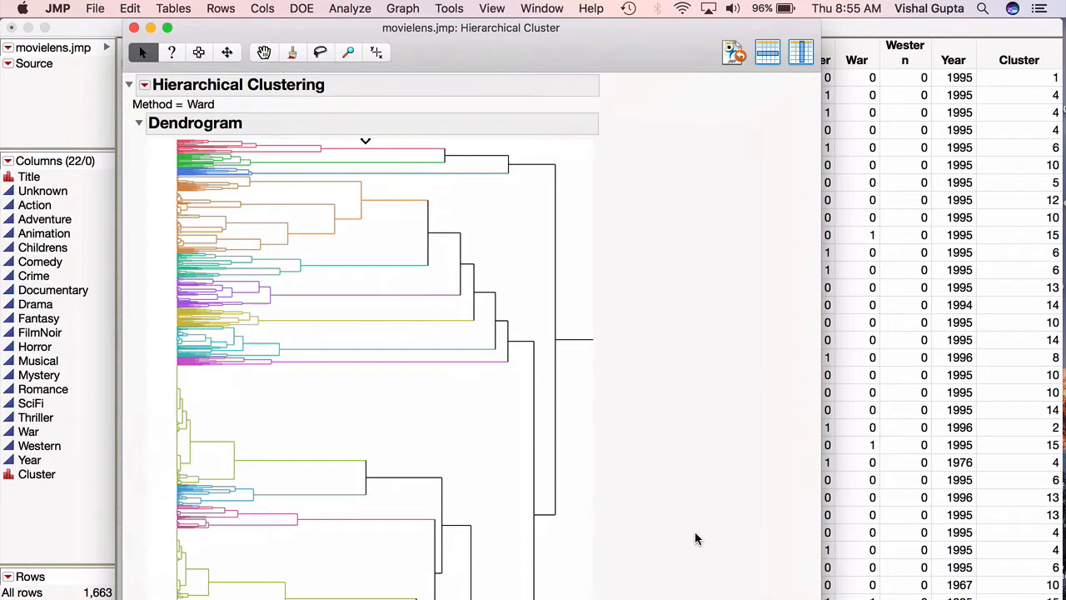
mouse_move(436, 355)
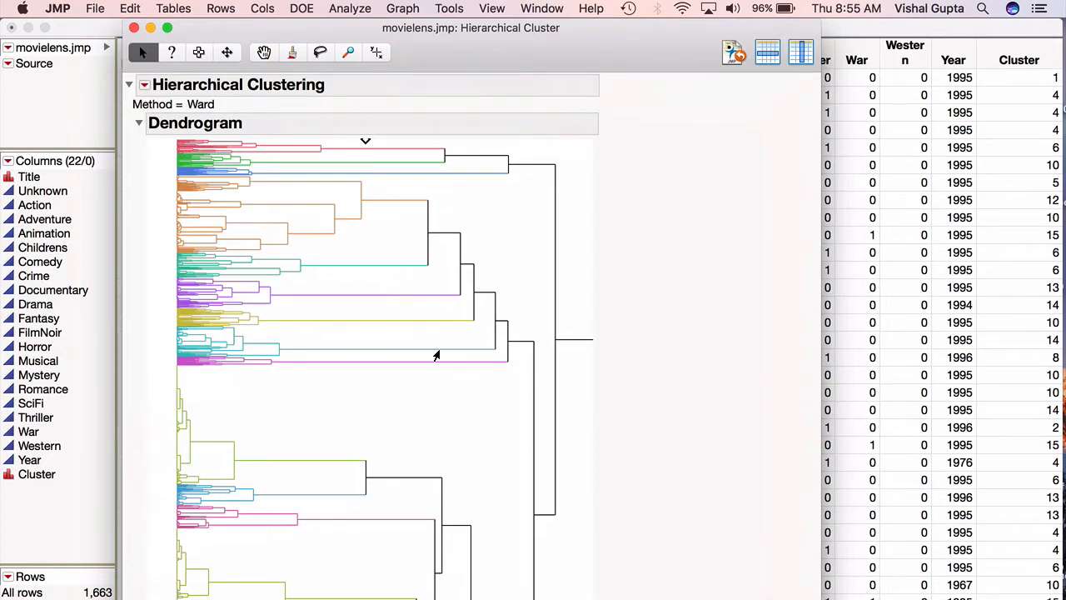
mouse_move(510, 333)
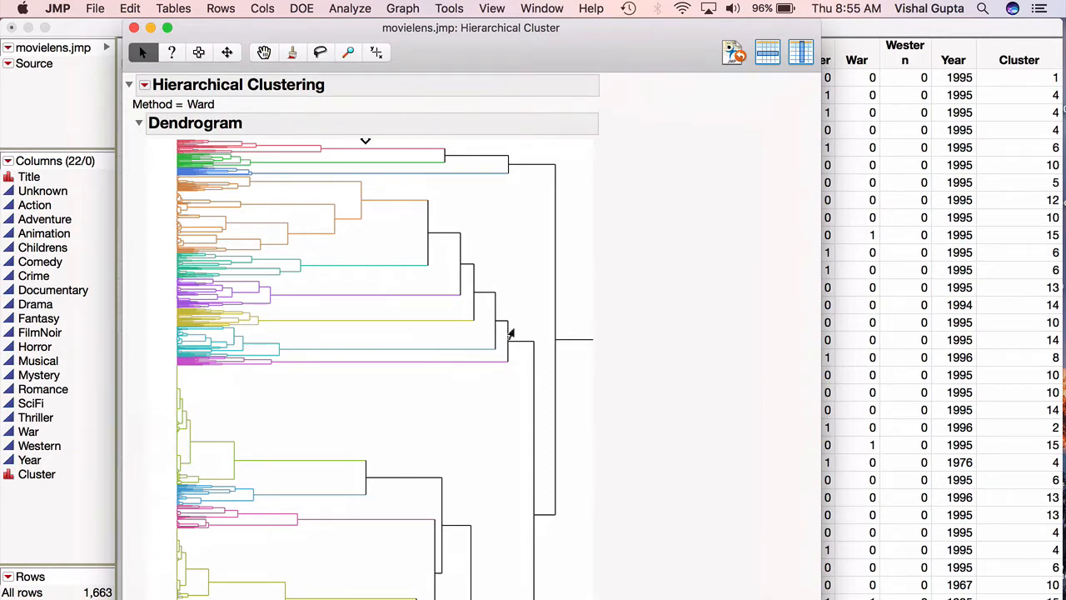
mouse_move(273, 168)
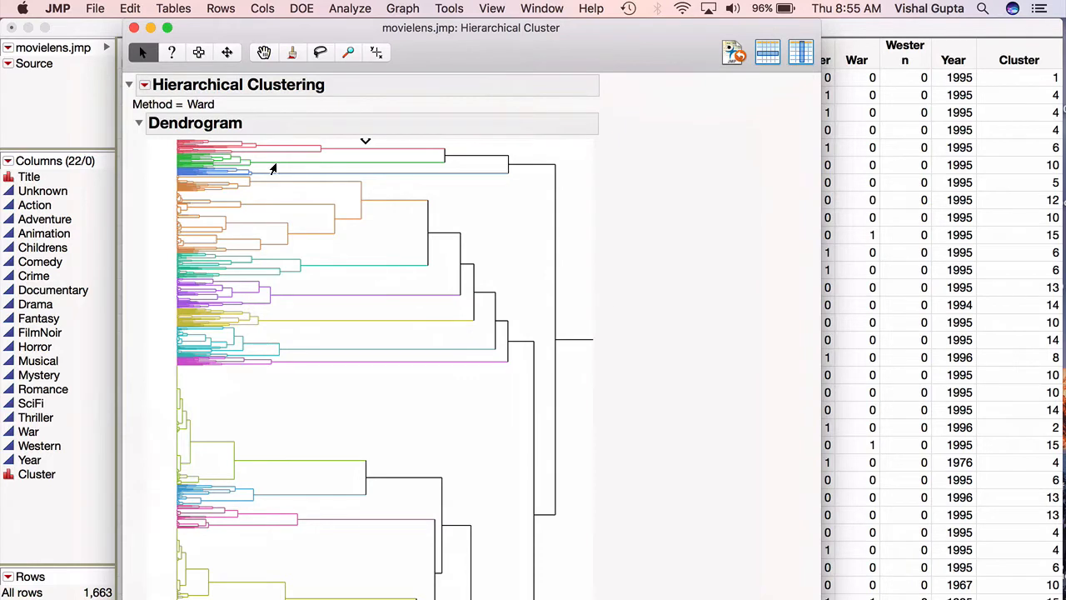
mouse_move(235, 157)
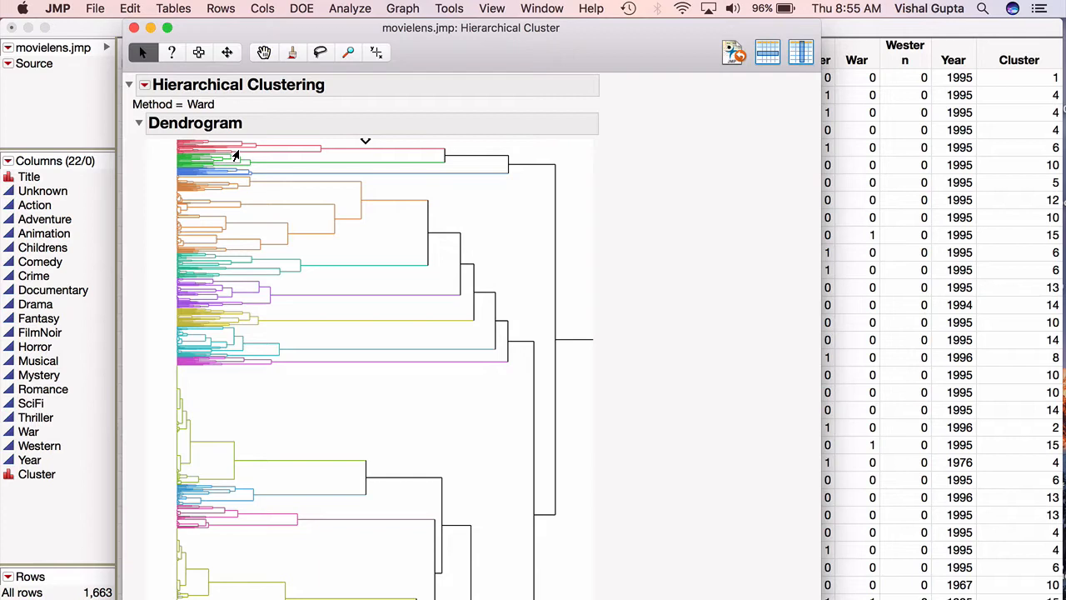
mouse_move(270, 286)
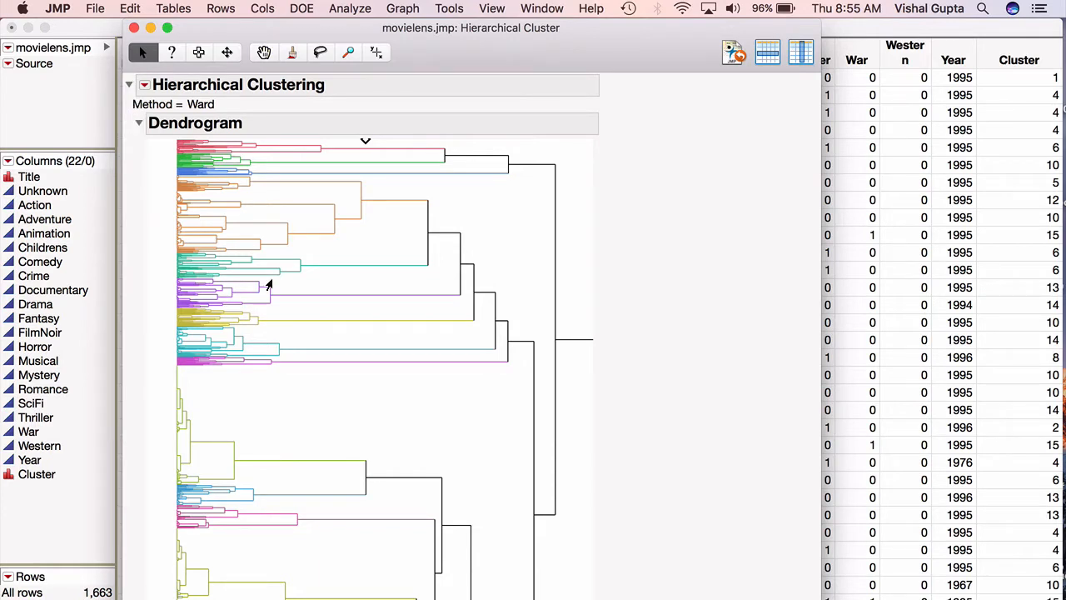
mouse_move(268, 285)
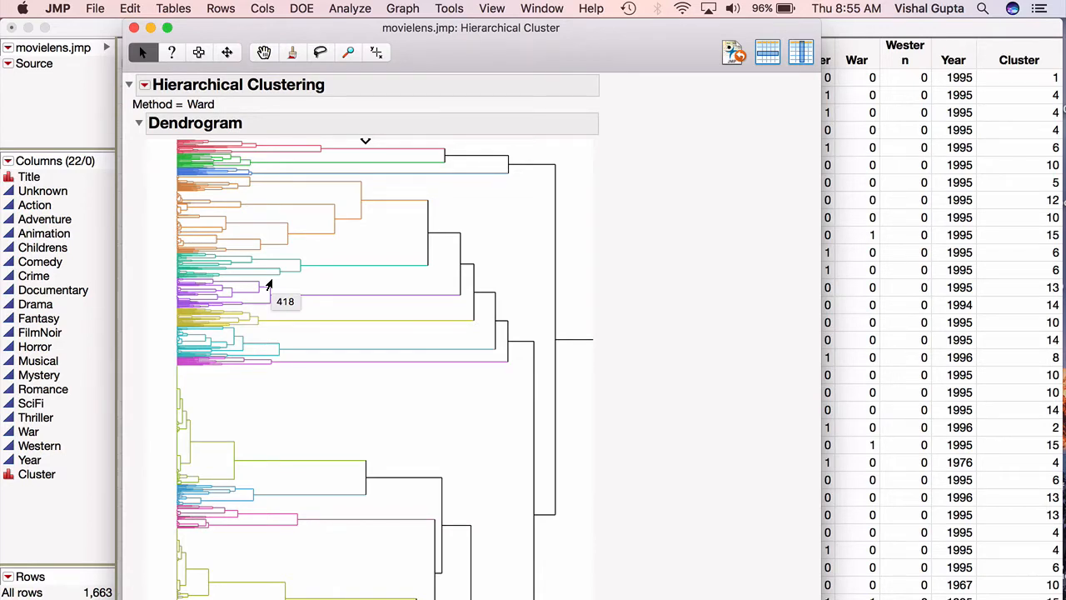
mouse_move(229, 194)
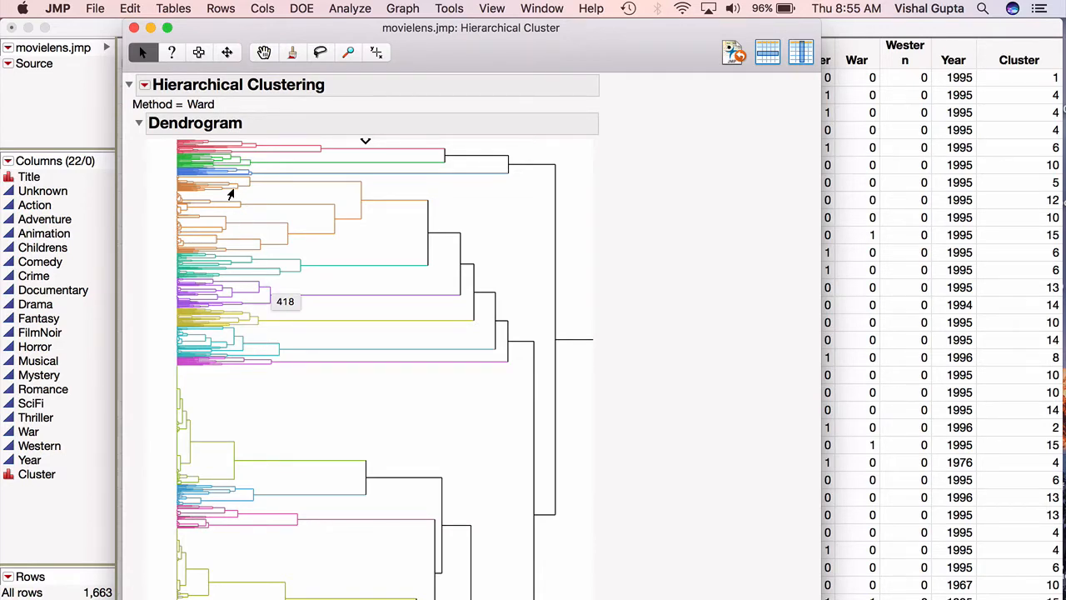
mouse_move(363, 147)
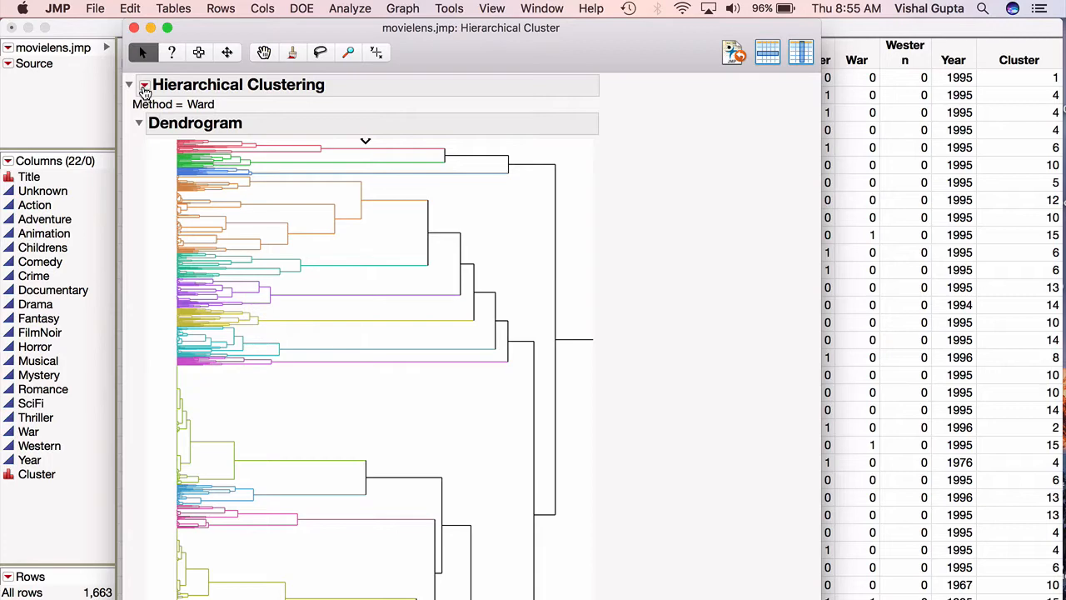
Add a Cluster Summary with means, standard deviations and genre profile plots to the report.
left_click(143, 83)
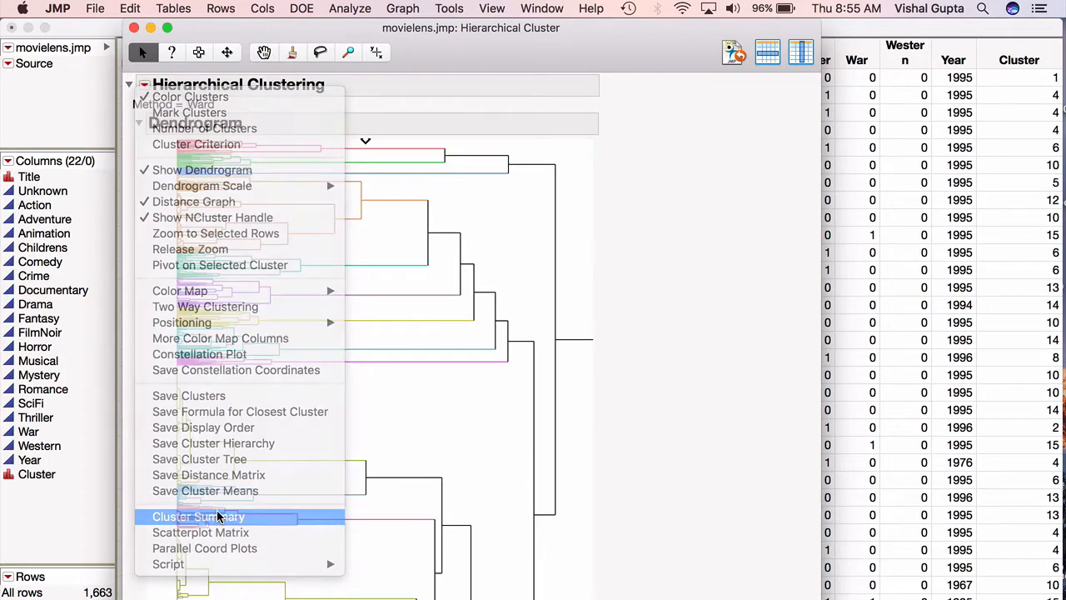
left_click(196, 516)
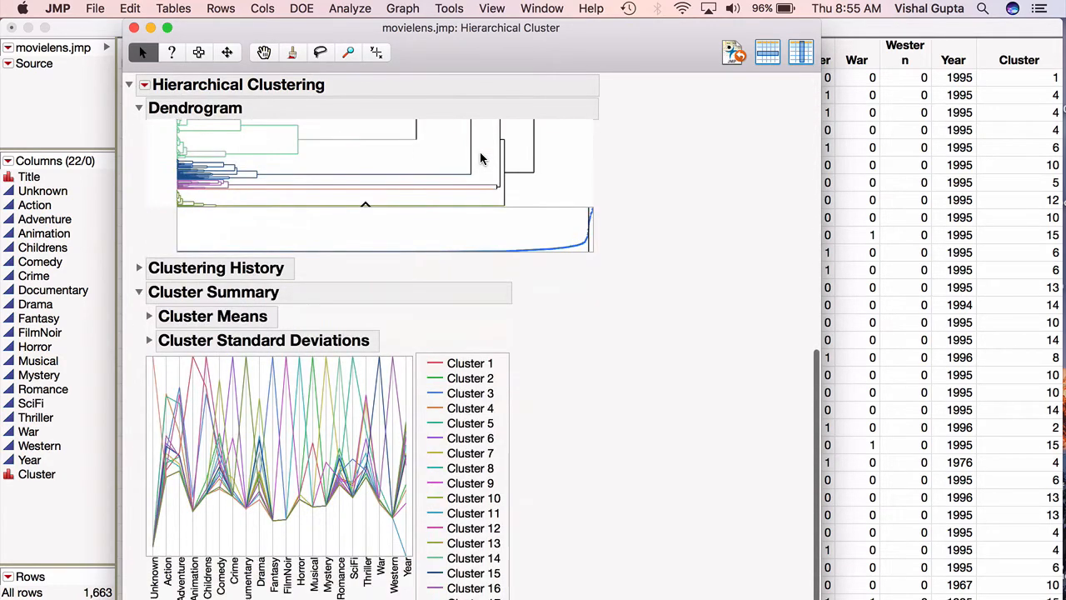
mouse_move(180, 363)
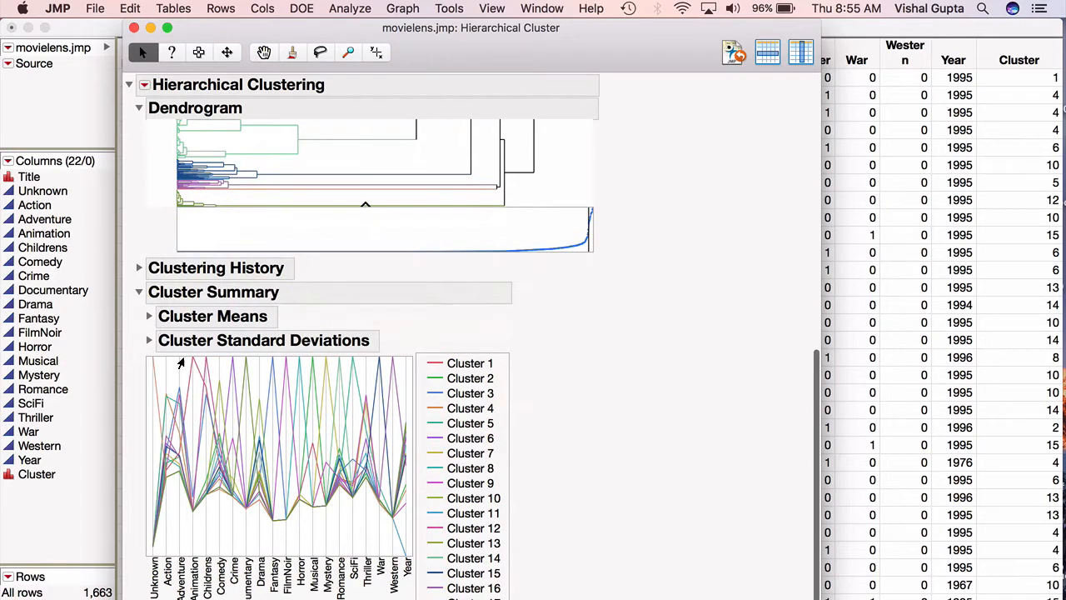
Expand the Cluster Means table listing each cluster's count and average genre values.
left_click(148, 316)
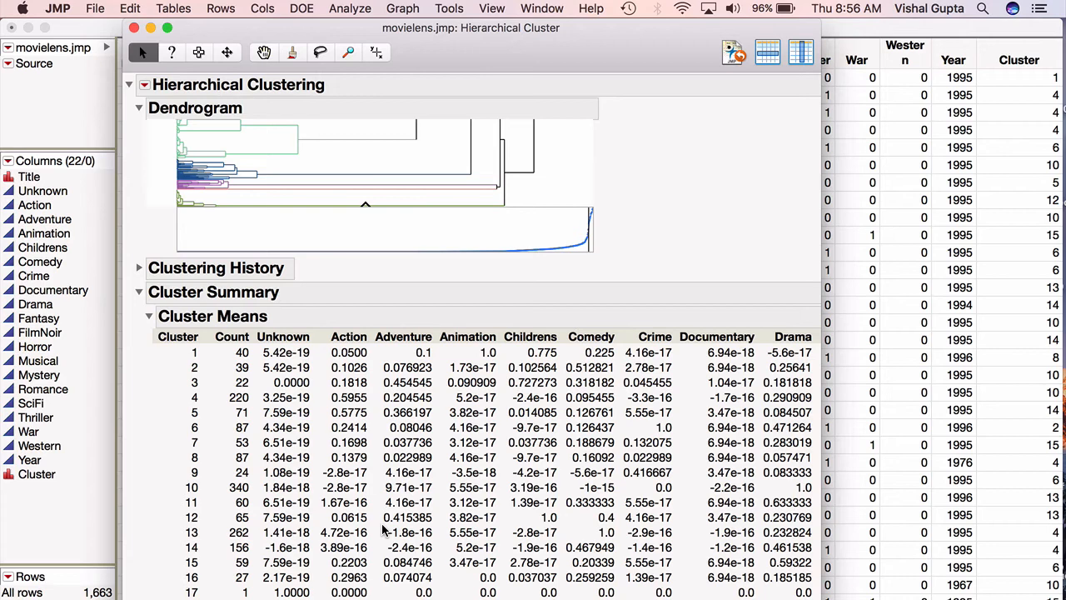
mouse_move(210, 545)
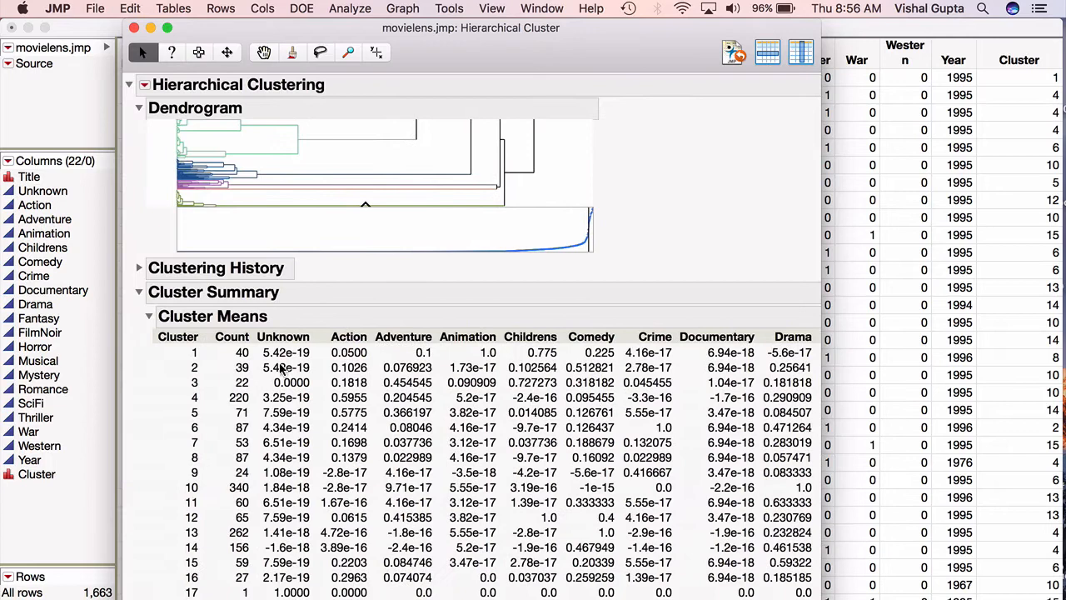
mouse_move(253, 366)
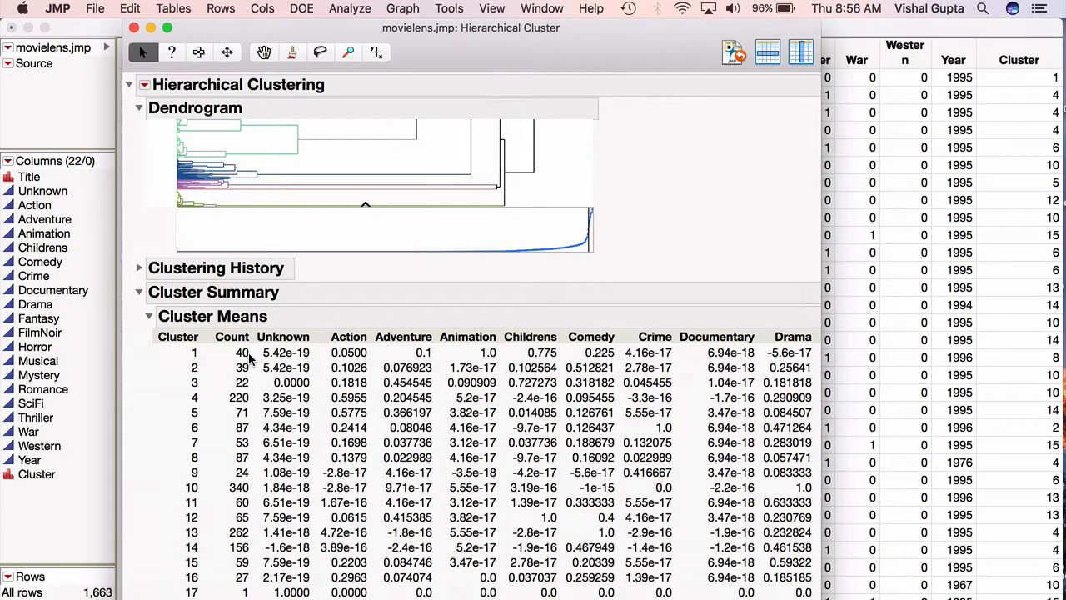
mouse_move(313, 353)
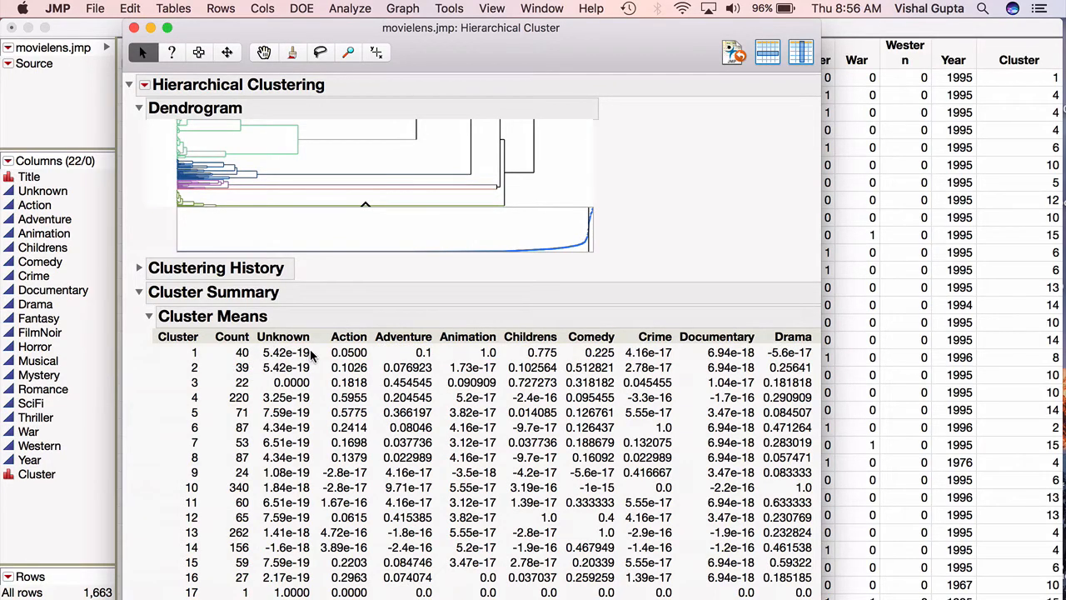
mouse_move(370, 351)
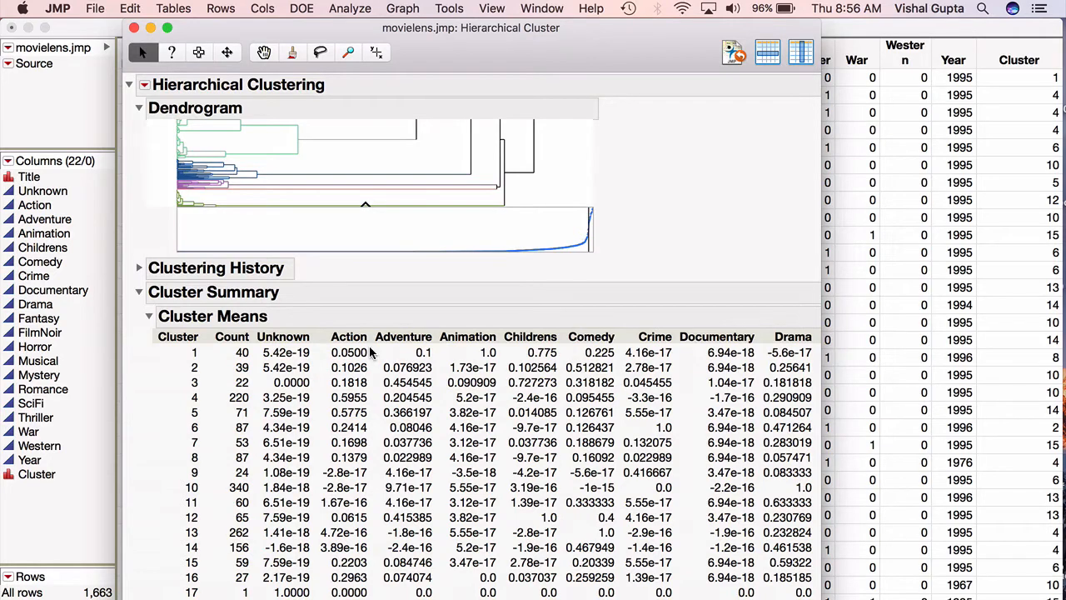
mouse_move(433, 360)
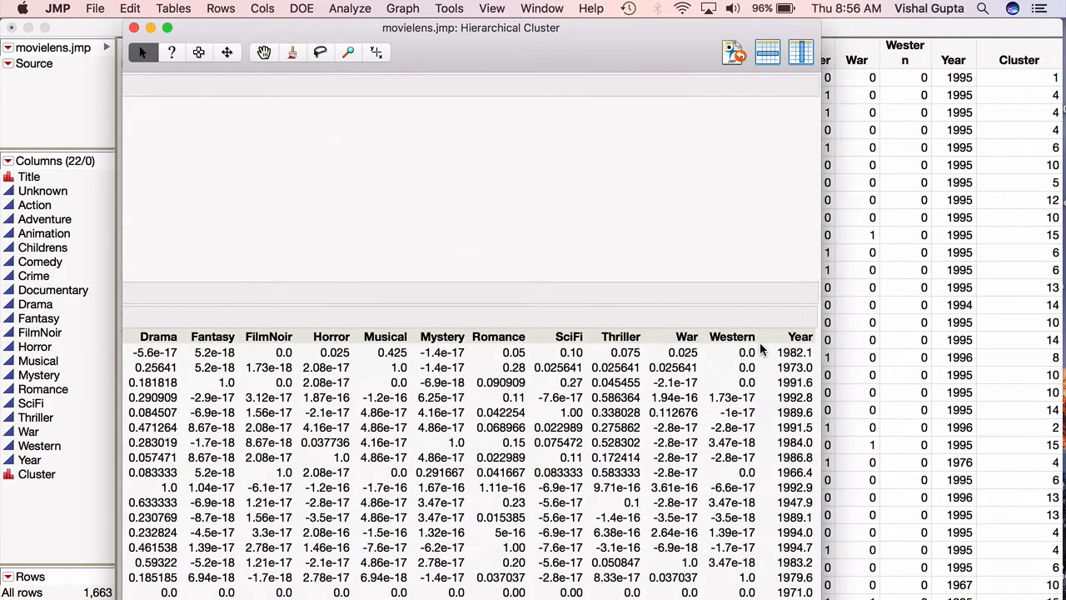
mouse_move(806, 353)
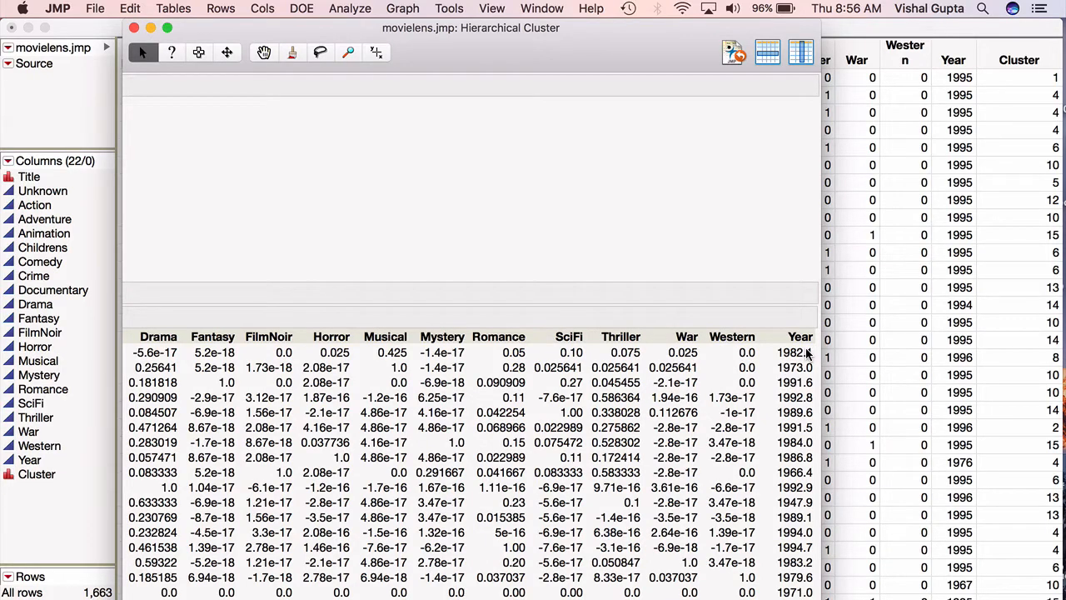
mouse_move(703, 380)
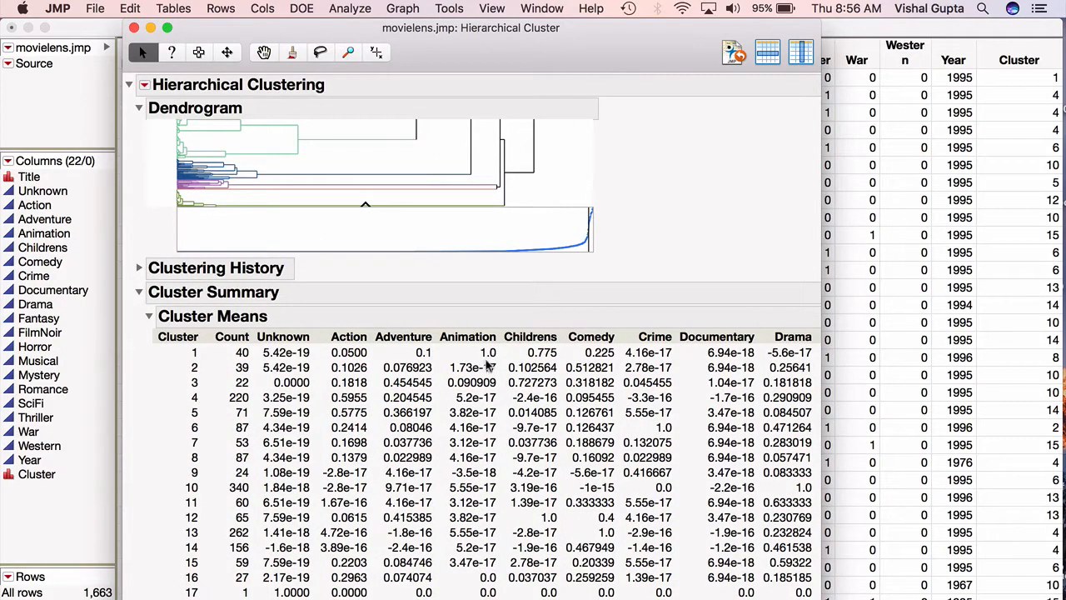
Copy the Cluster Means table and create a blank Excel Workbook to receive it.
right_click(475, 349)
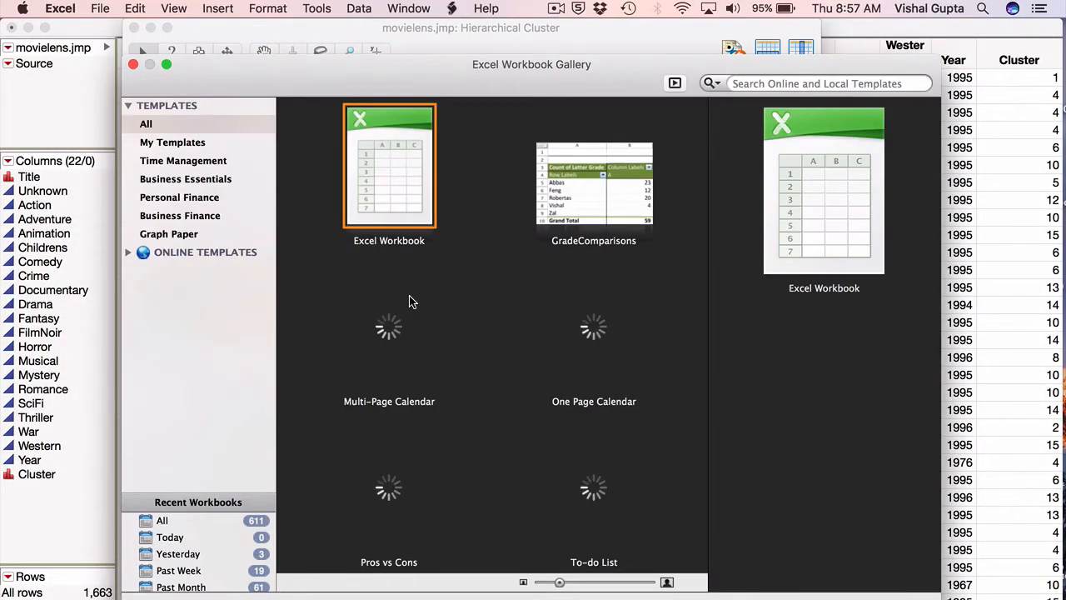
left_click(389, 165)
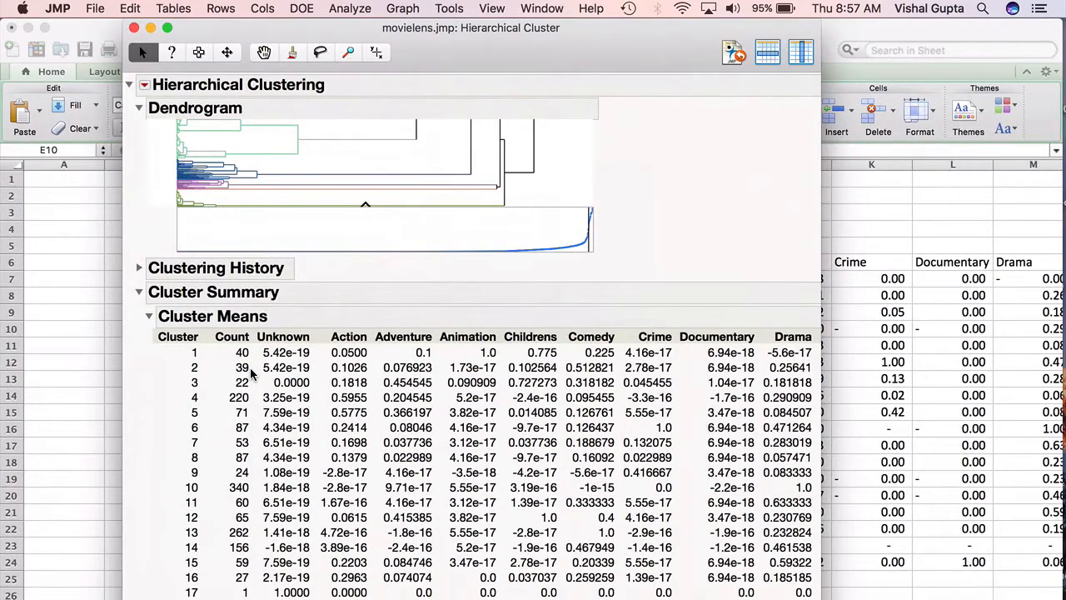
mouse_move(395, 420)
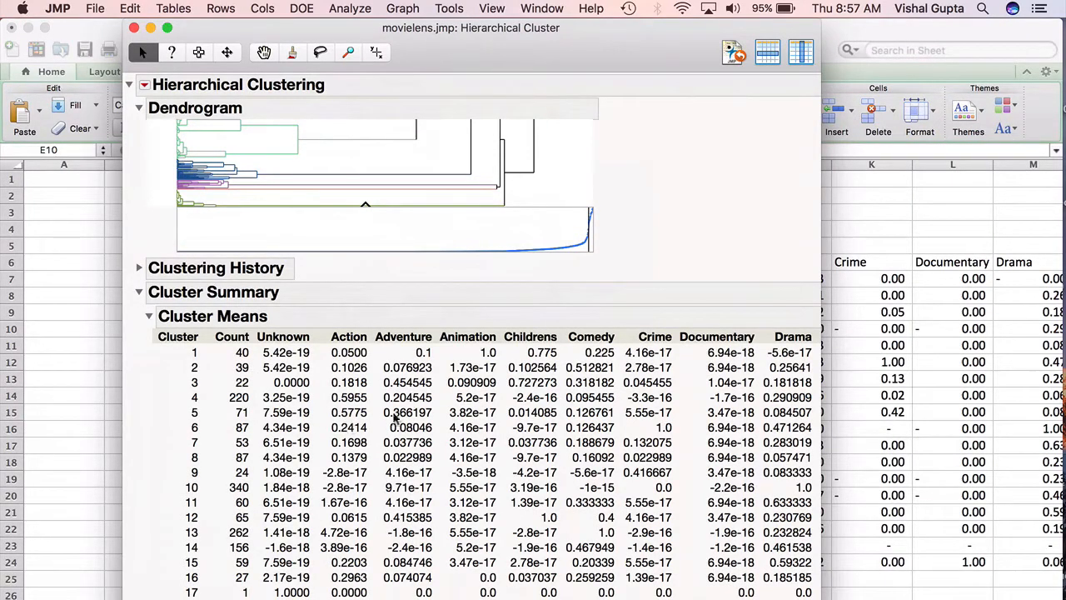
mouse_move(490, 448)
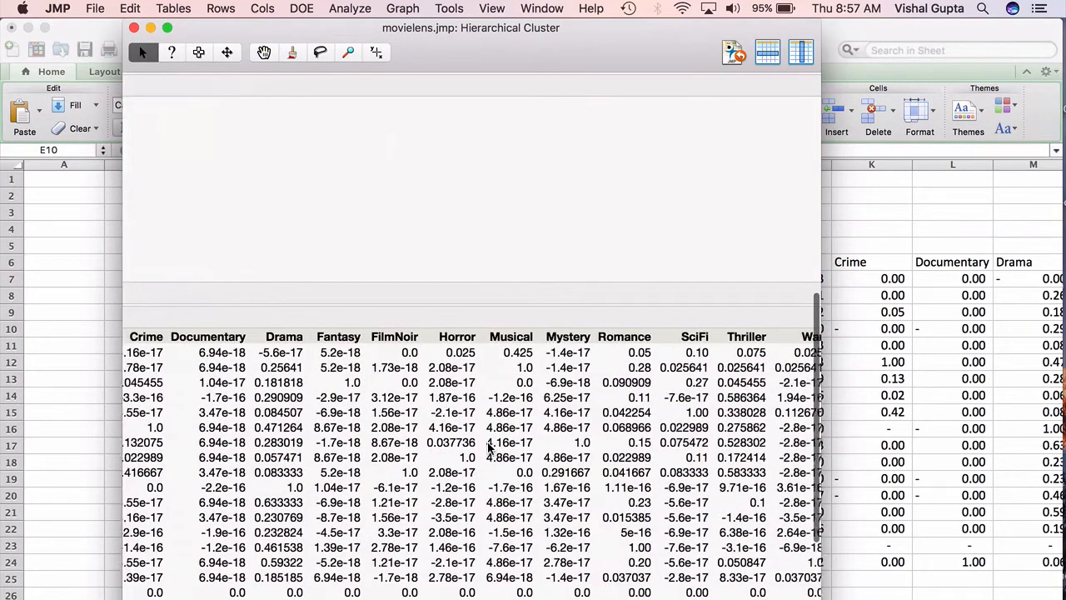
Scroll the Cluster Means table, then bring the movielens data table forward via Window > movielens.jmp.
scroll("right", 3)
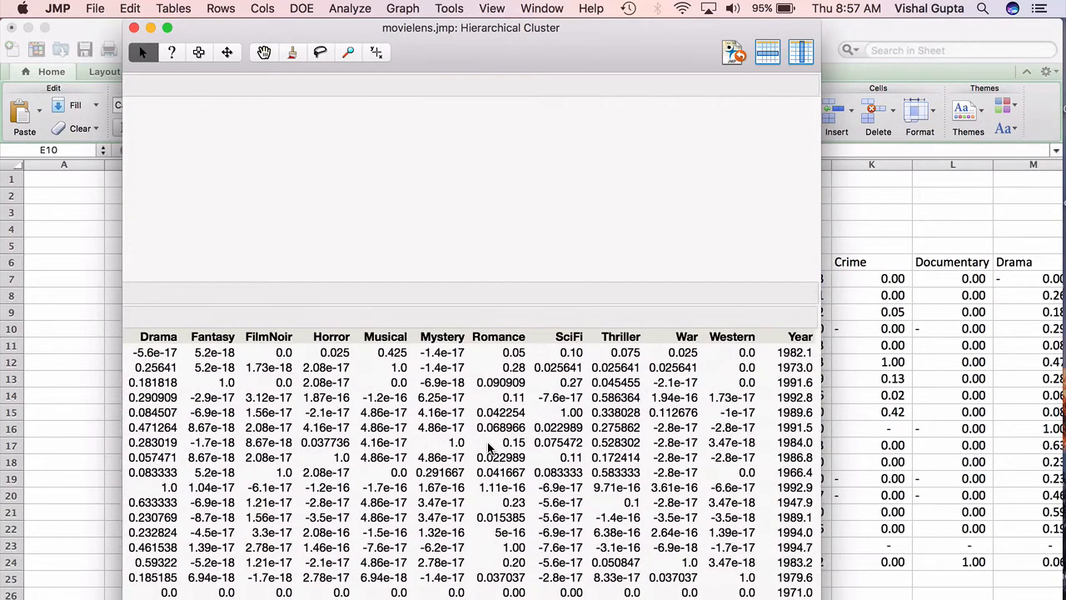
scroll("right", 3)
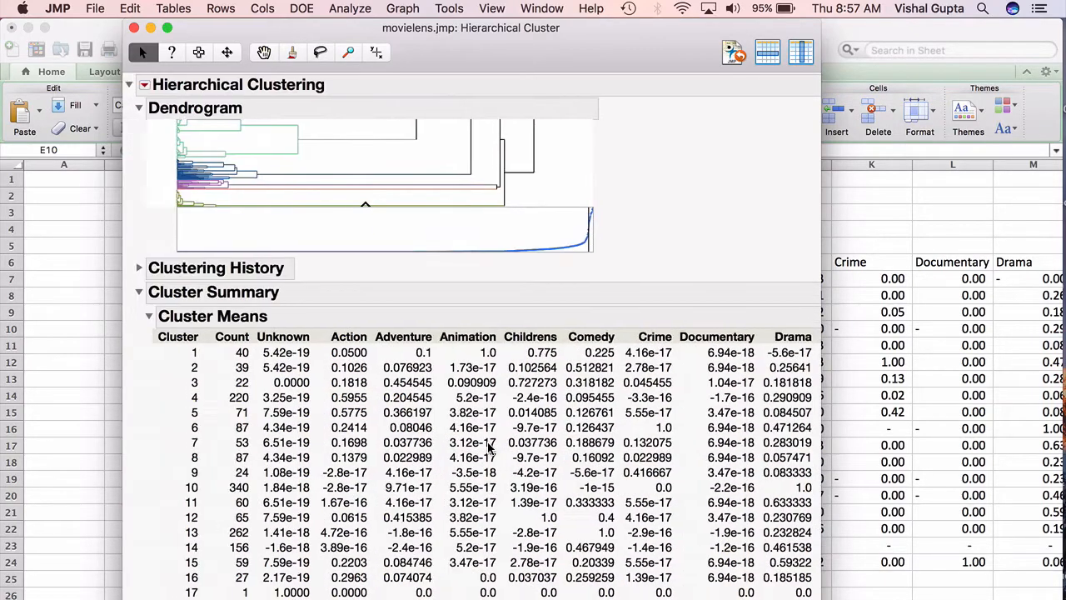
scroll("down", 3)
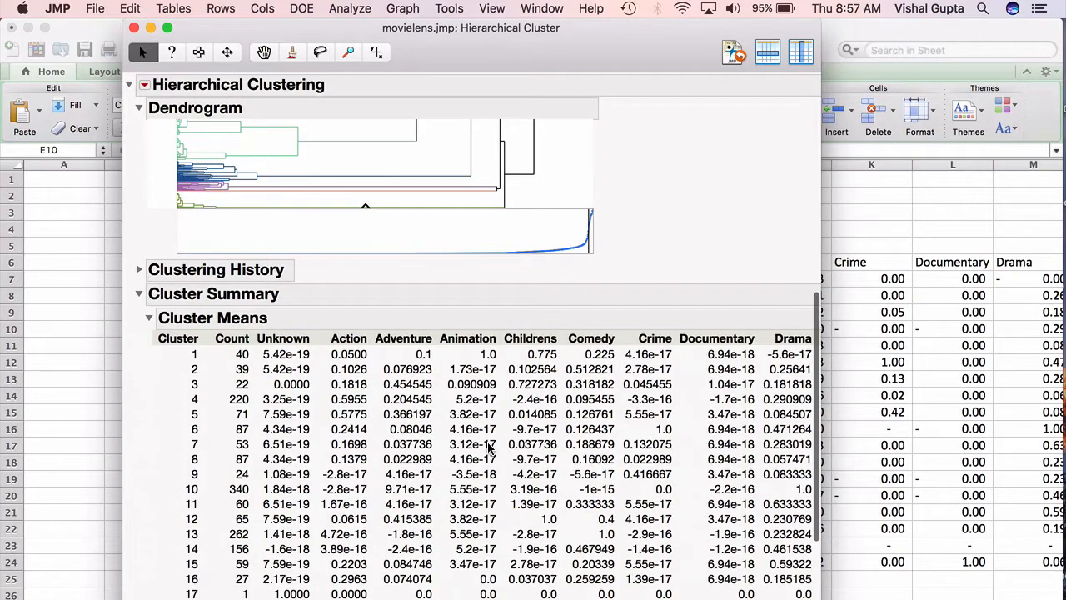
mouse_move(491, 386)
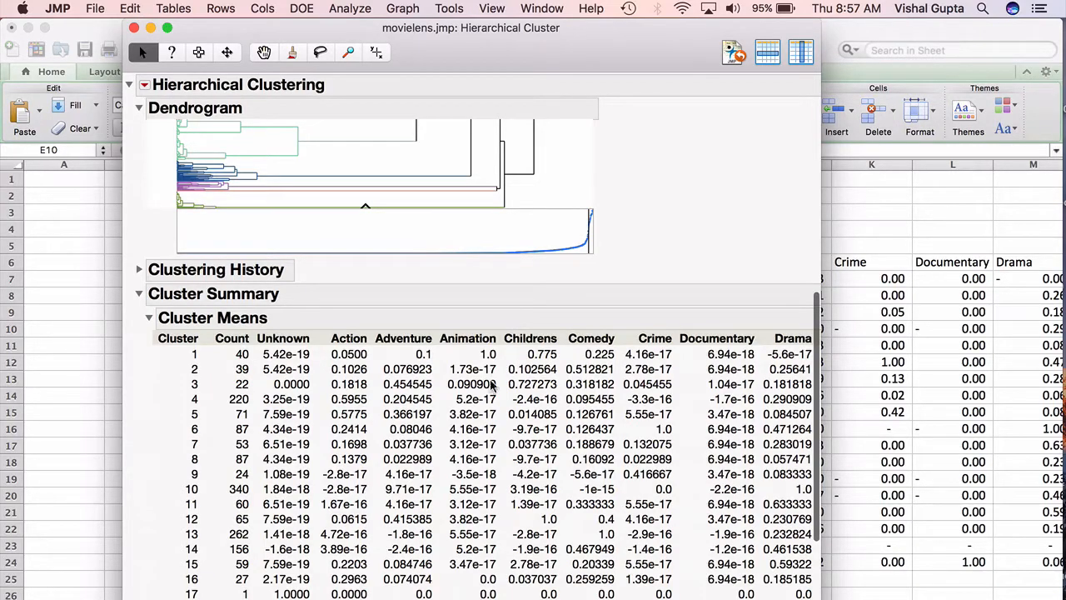
left_click(543, 8)
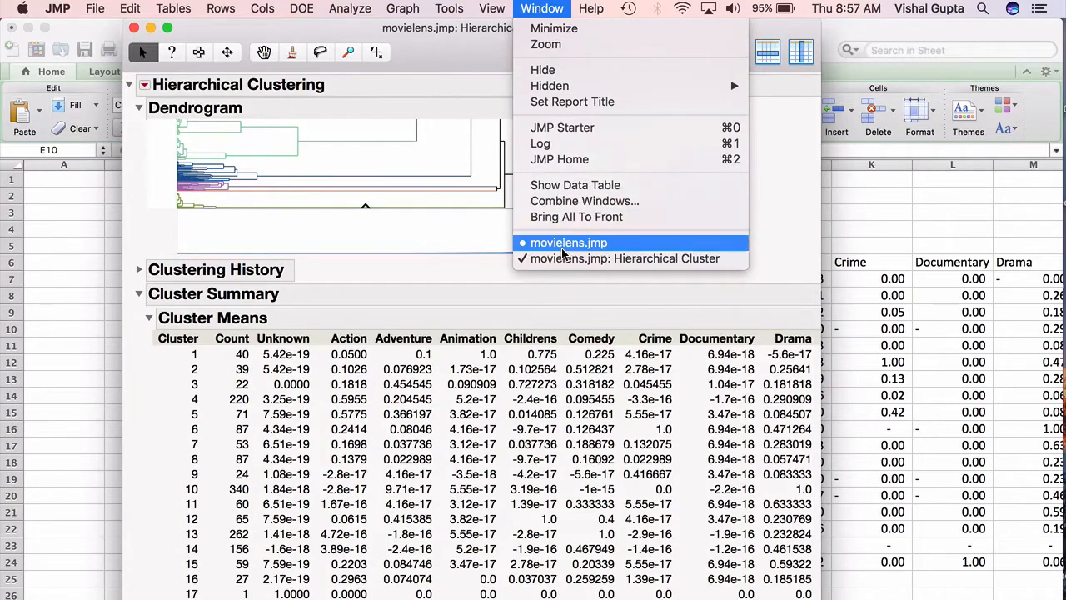
left_click(570, 243)
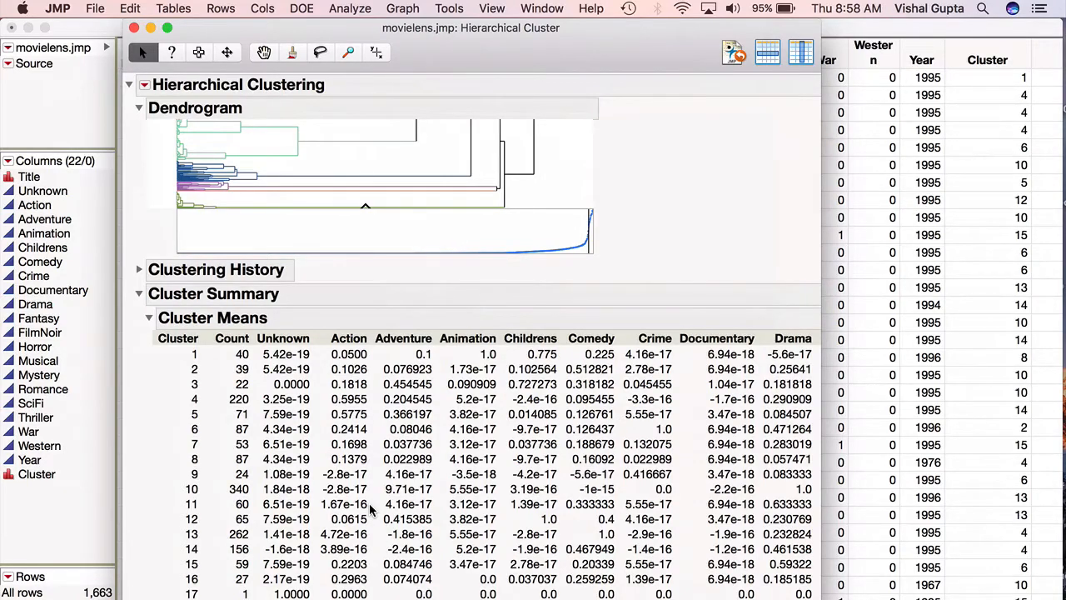
mouse_move(496, 474)
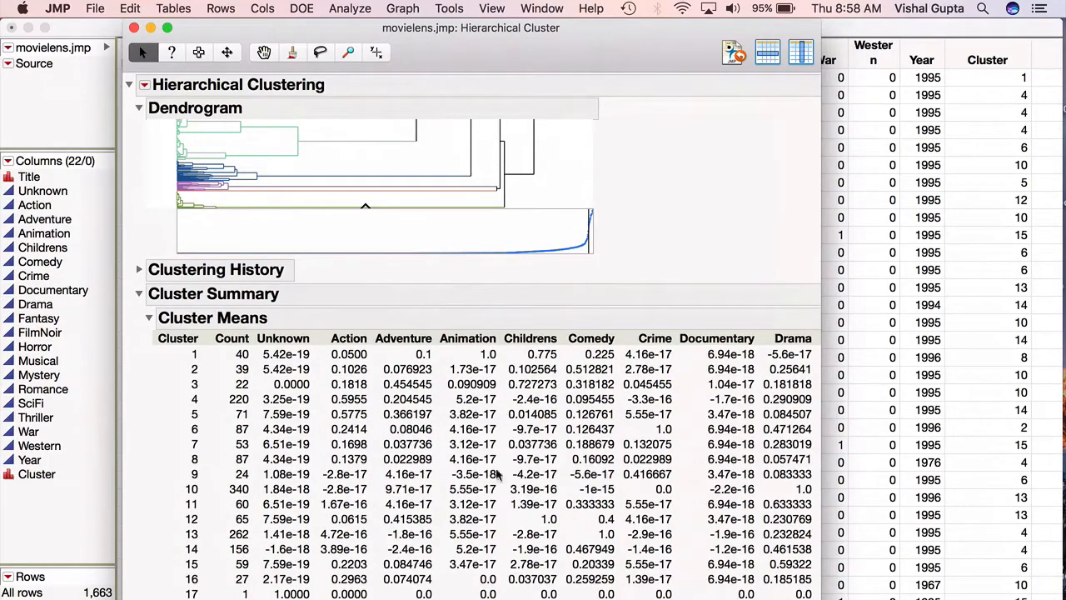
mouse_move(487, 436)
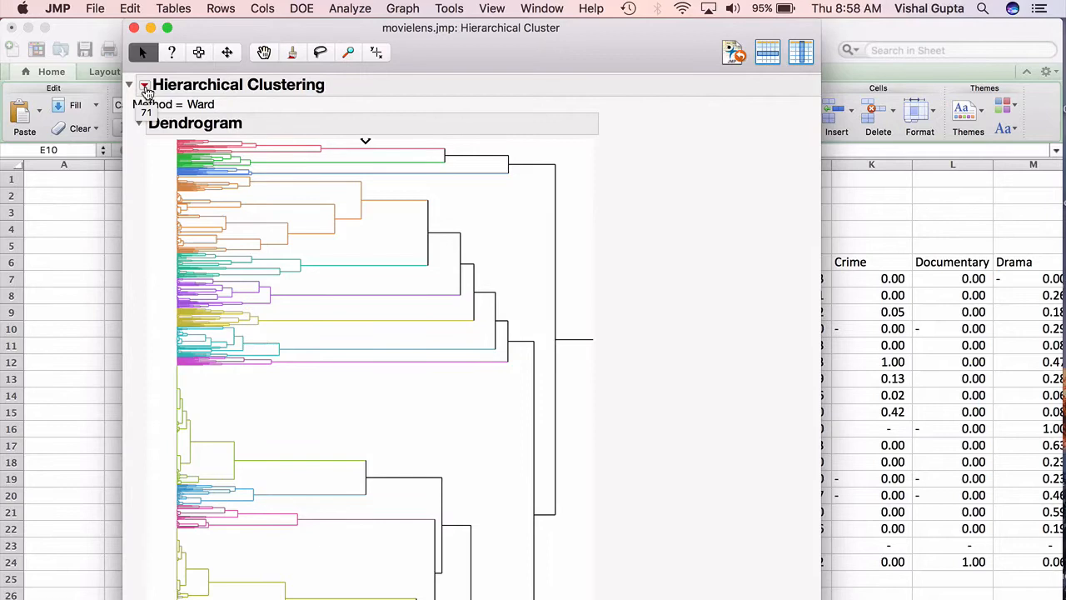
Add Parallel Coord Plots showing each cluster's genre profile from the red triangle menu.
left_click(145, 87)
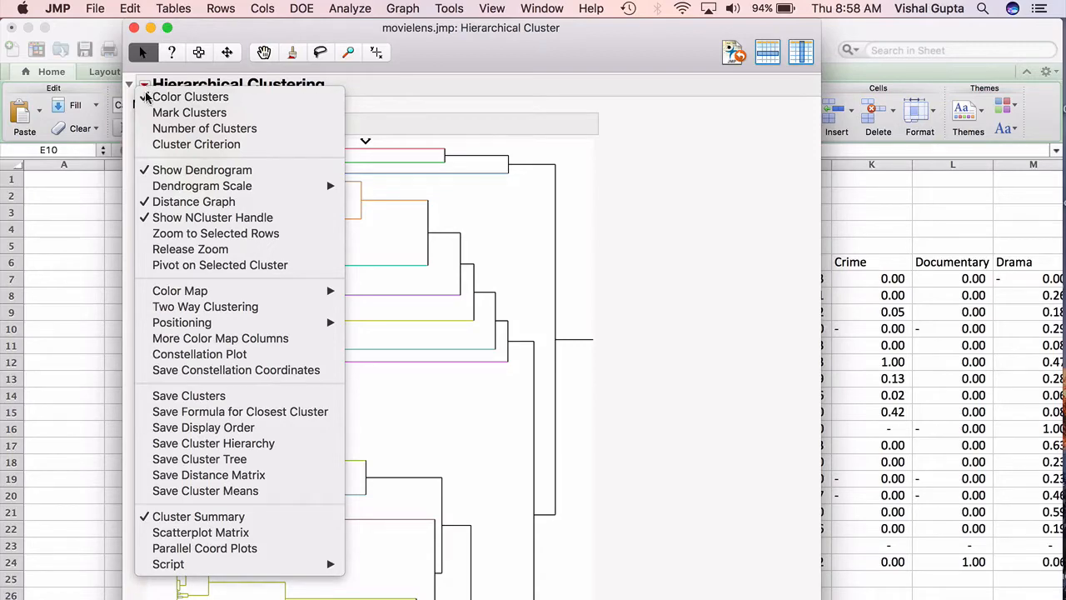
mouse_move(168, 563)
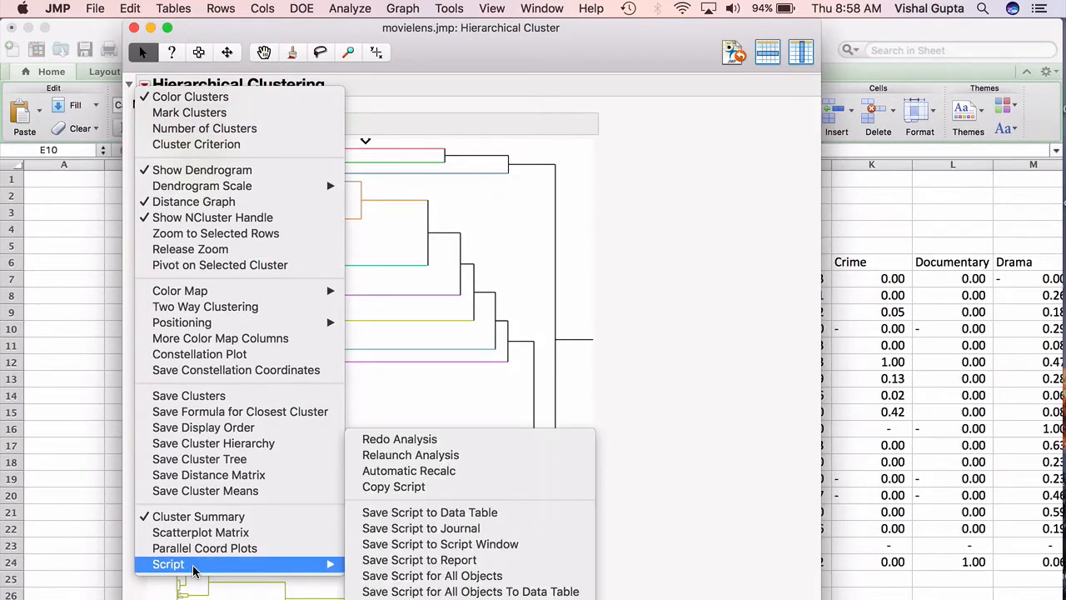
left_click(203, 548)
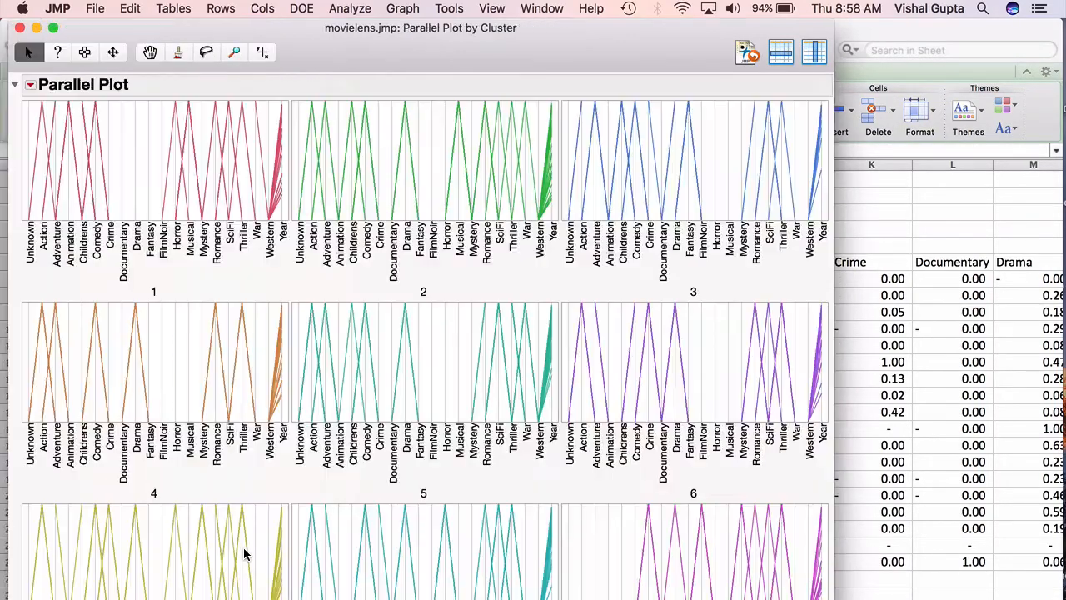
mouse_move(526, 250)
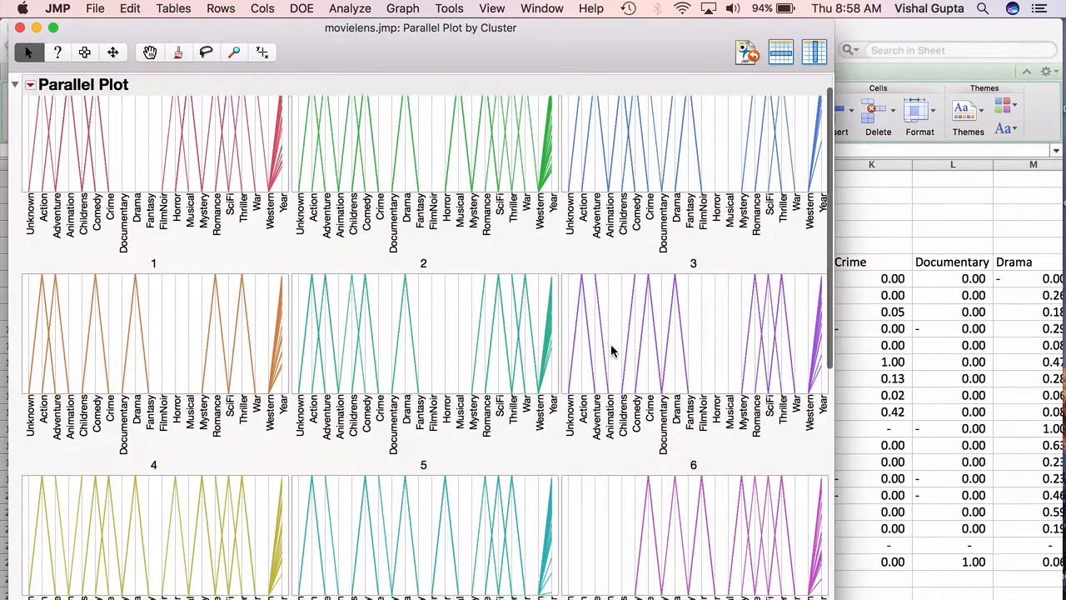
scroll("down", 3)
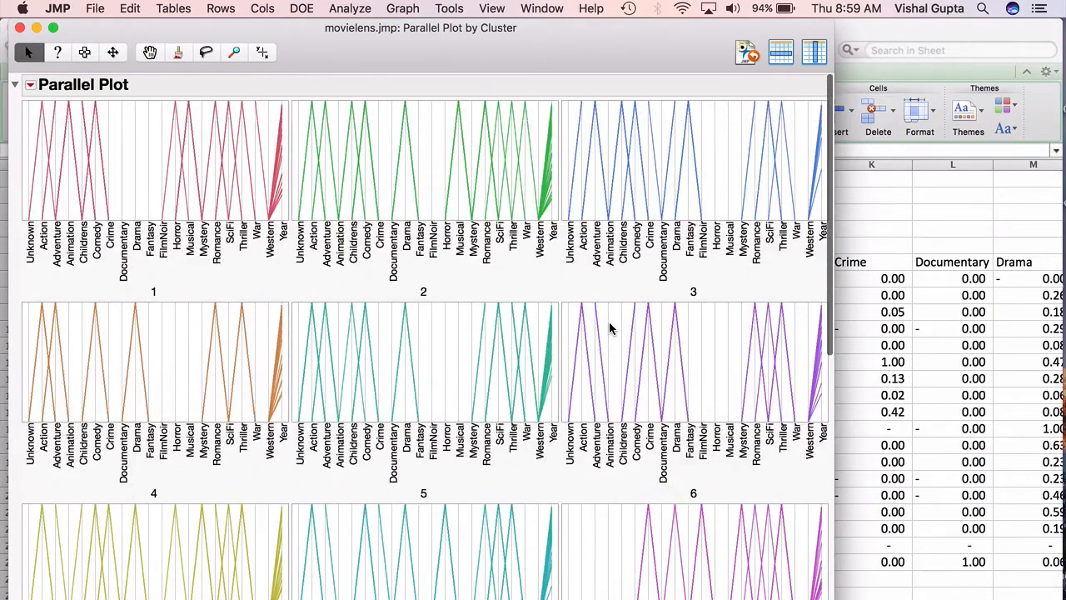
mouse_move(109, 191)
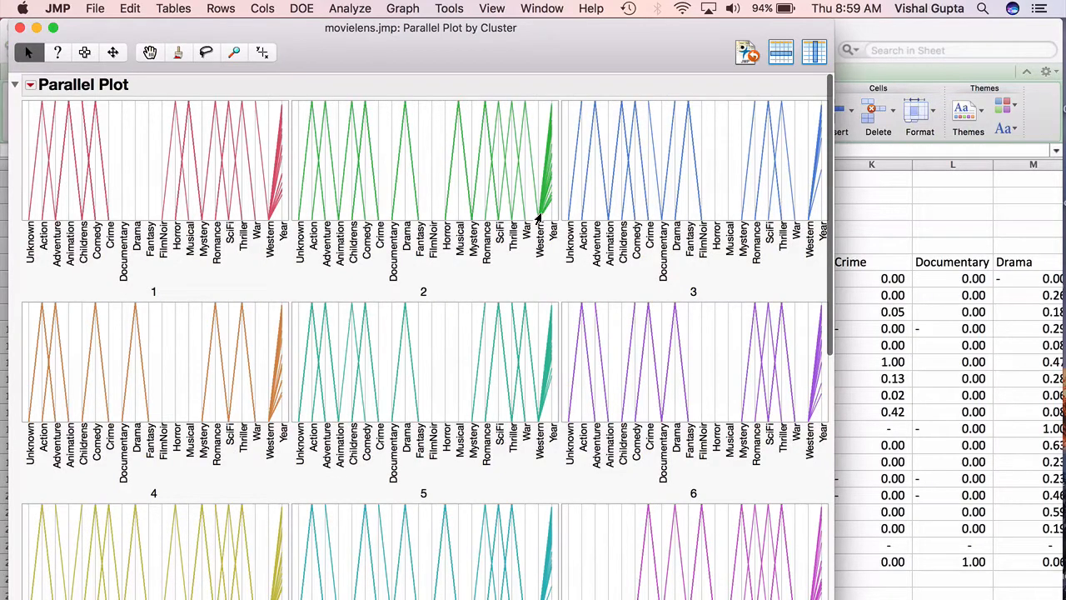
mouse_move(66, 196)
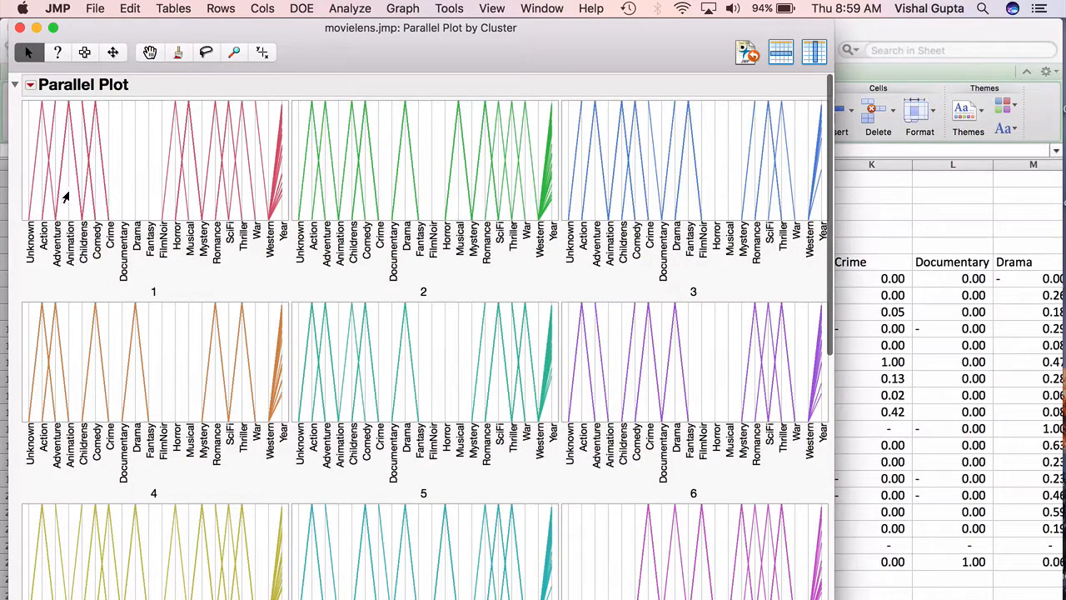
mouse_move(47, 146)
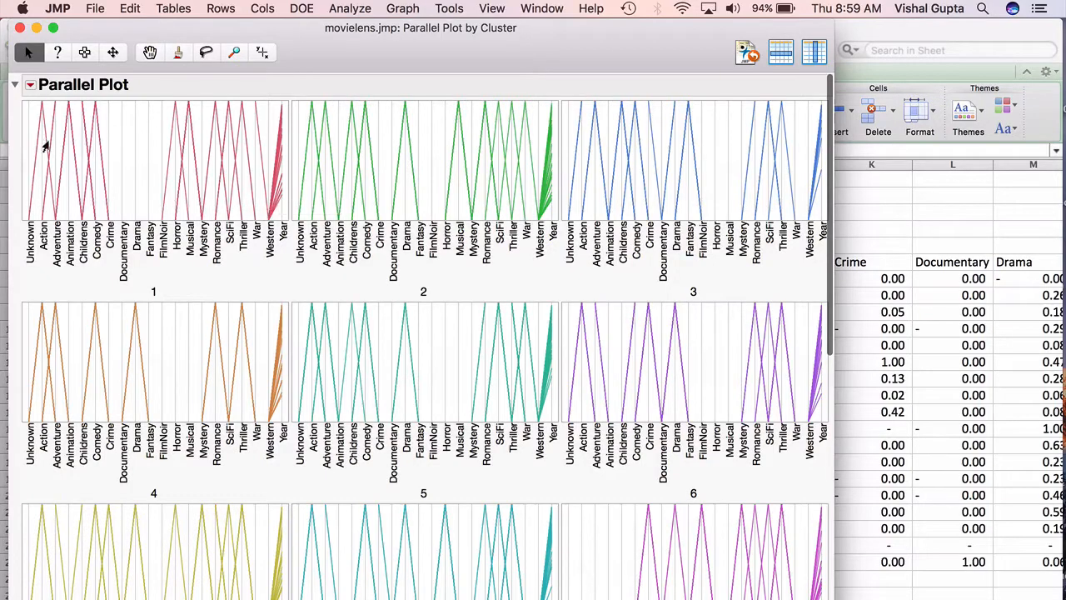
mouse_move(196, 146)
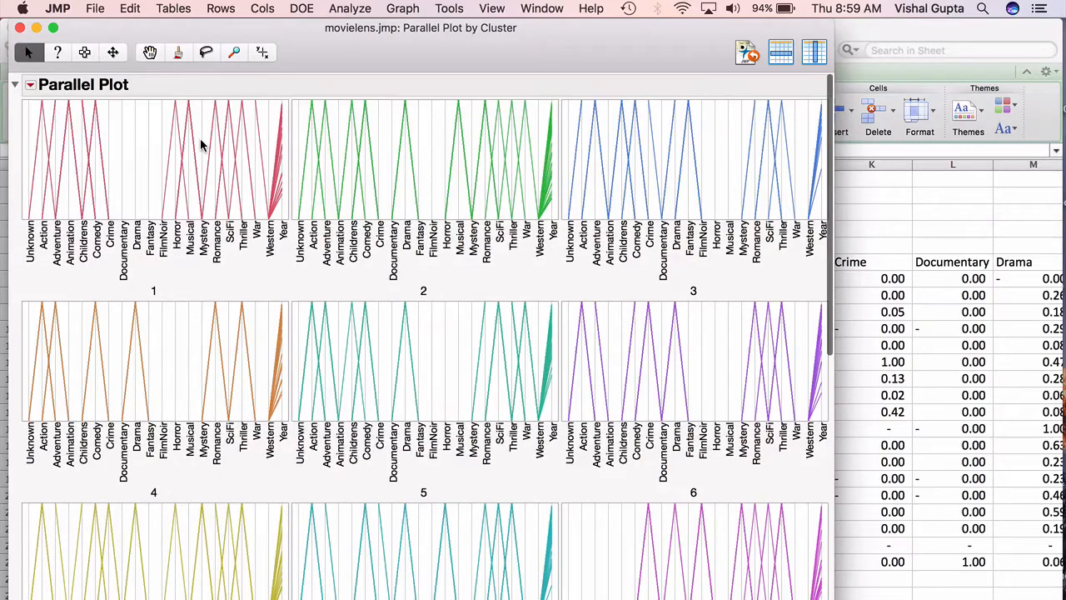
scroll("down", 3)
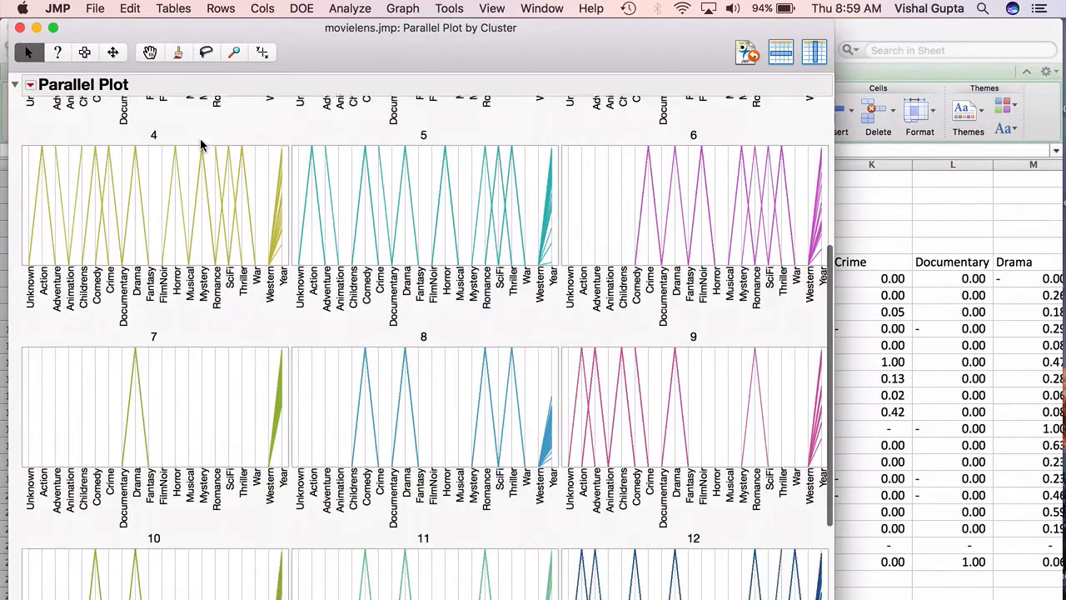
scroll("down", 3)
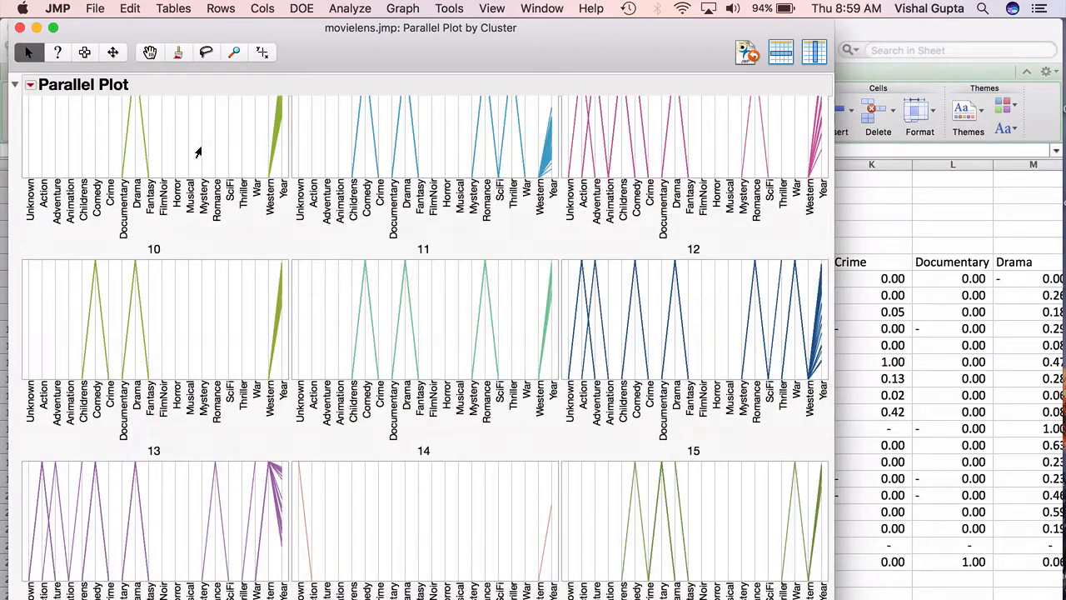
scroll("down", 3)
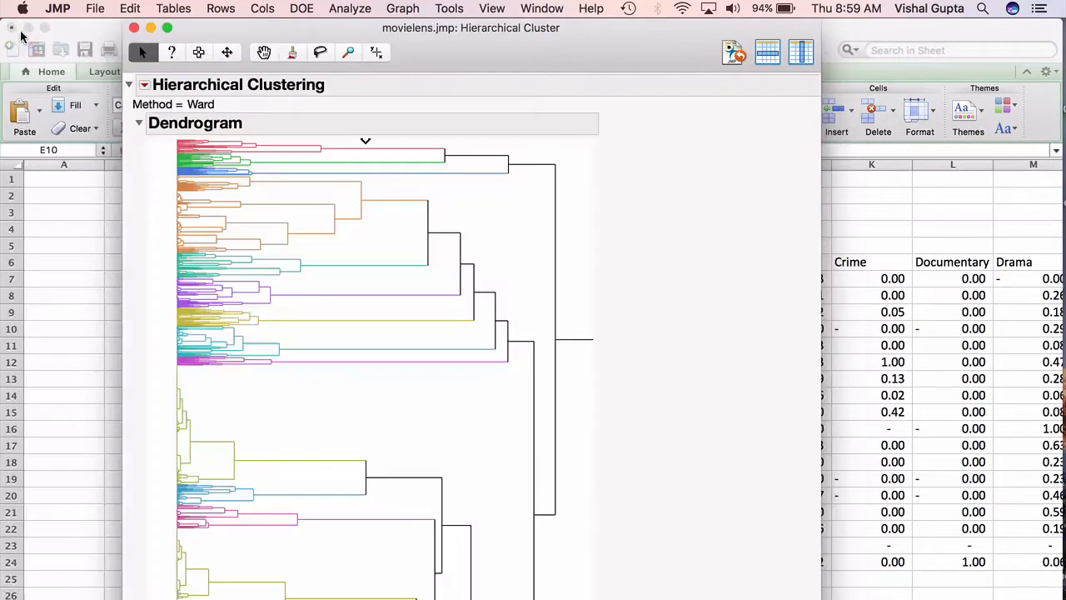
mouse_move(432, 231)
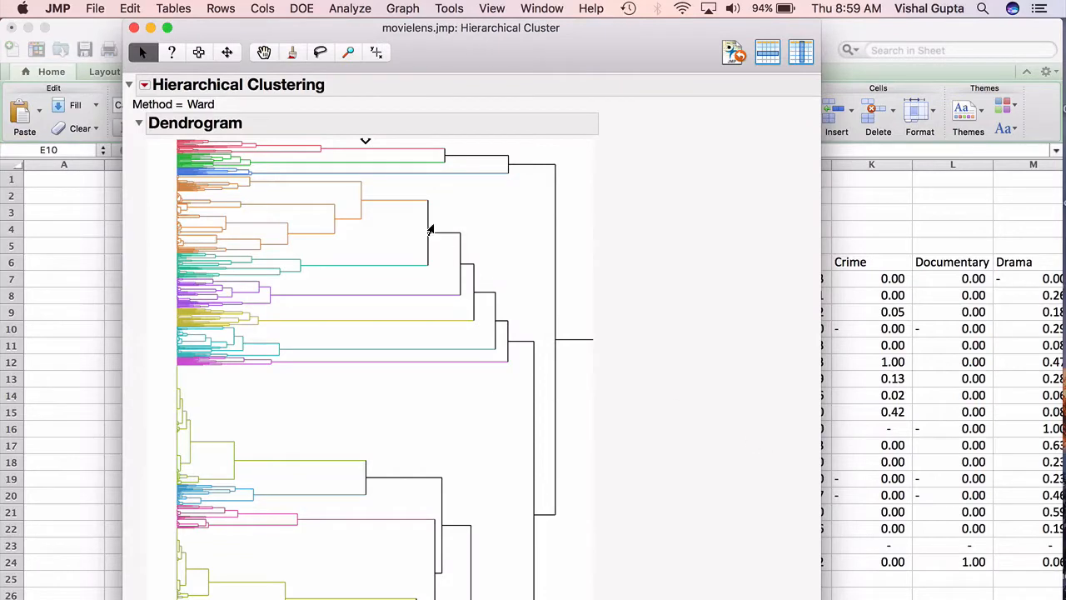